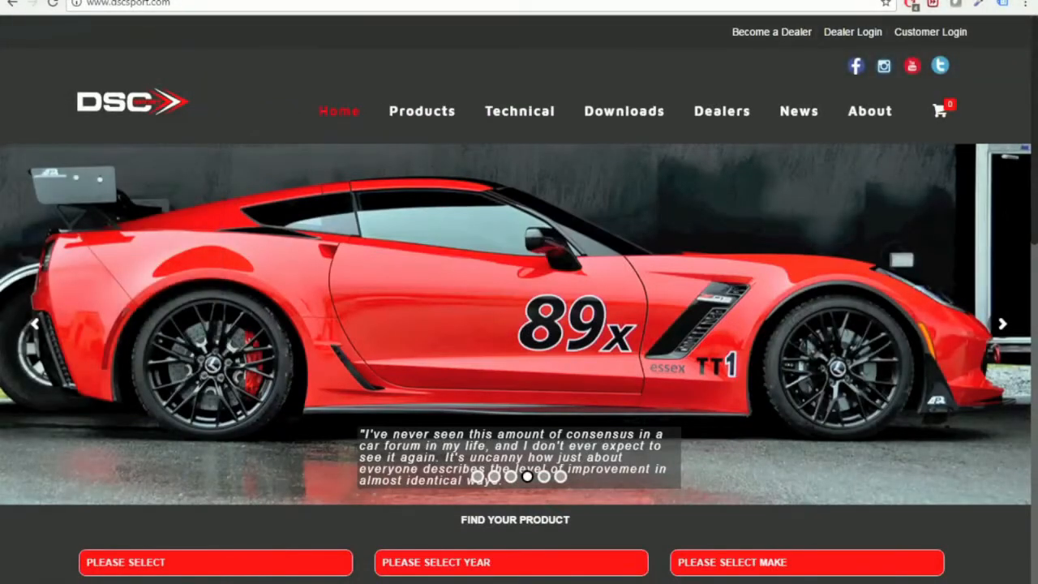
mouse_move(386, 234)
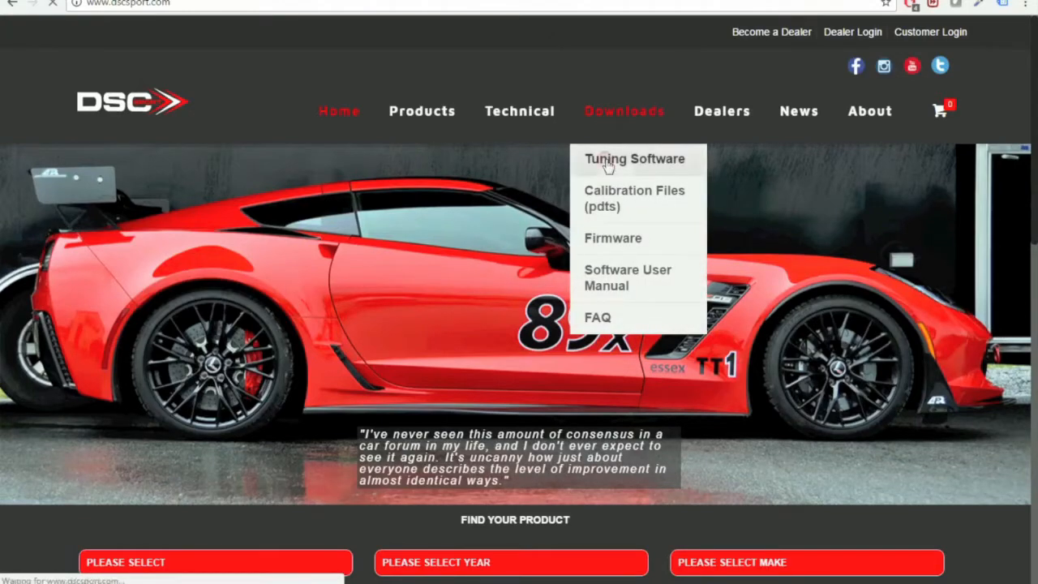
Step: From the Tuning Software instructions, follow Install USB Driver to the CP210x Windows downloads
left_click(634, 159)
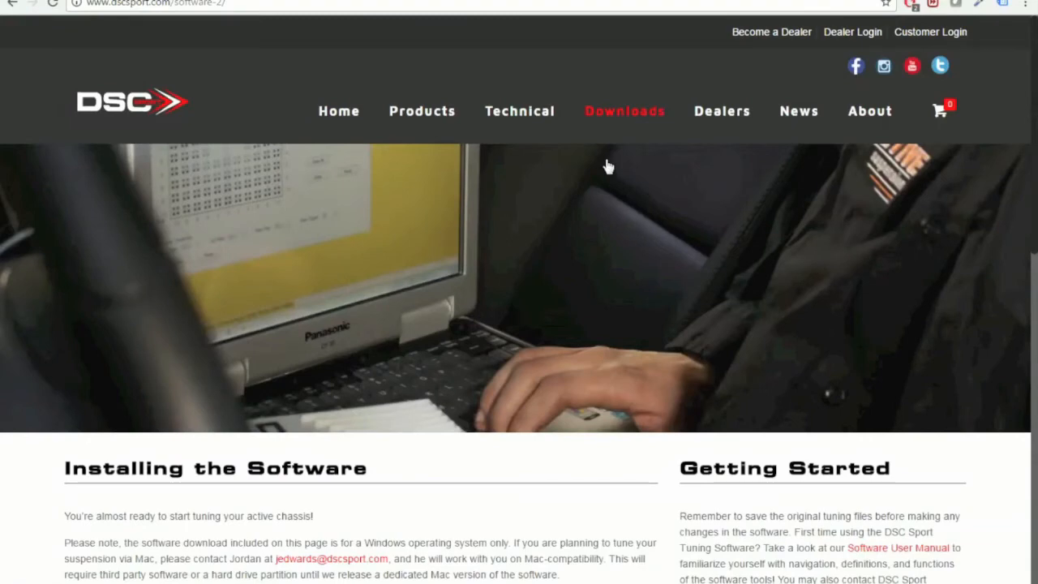
scroll("down", 3)
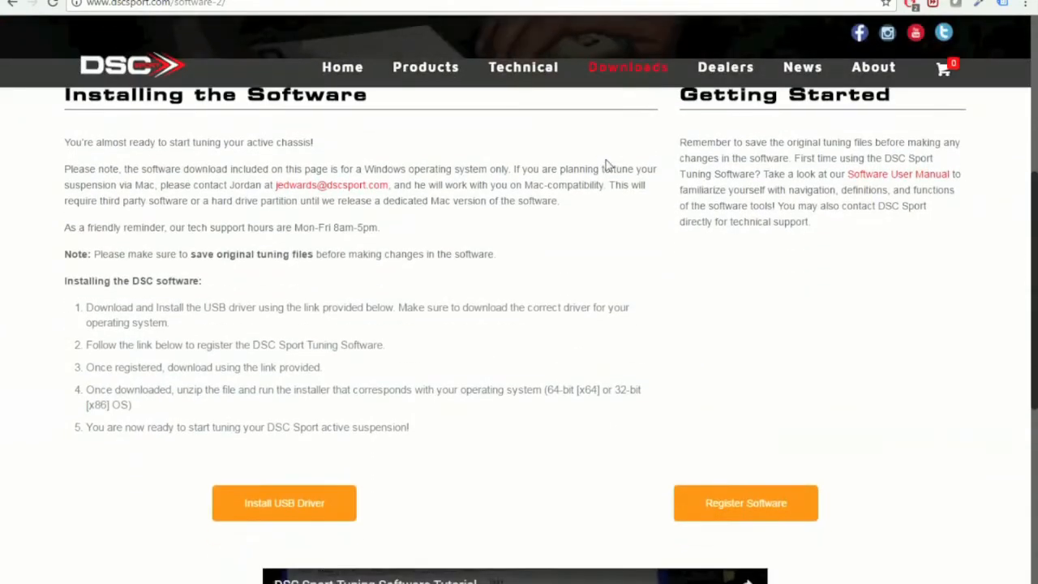
mouse_move(341, 256)
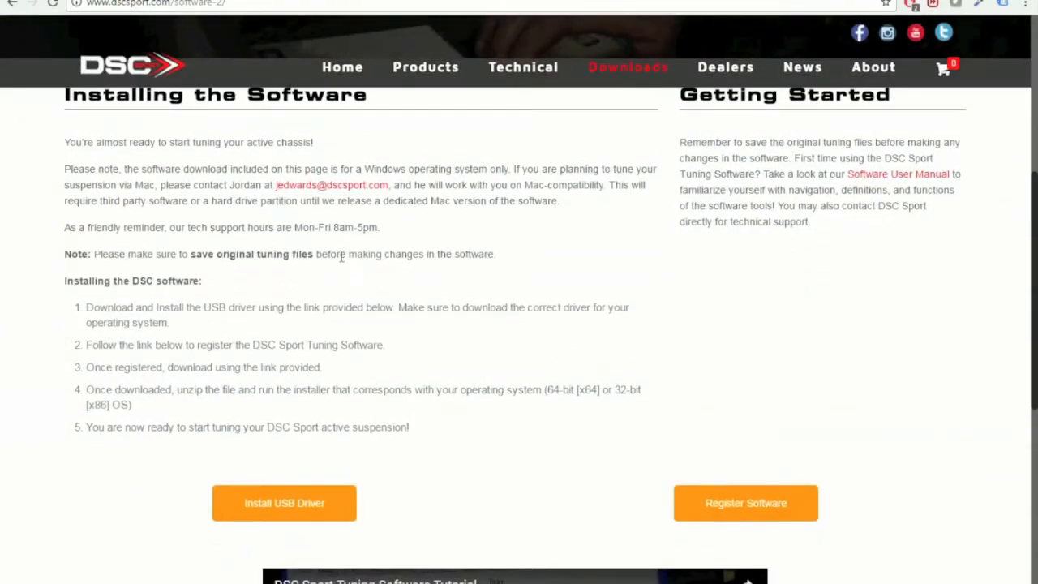
mouse_move(571, 237)
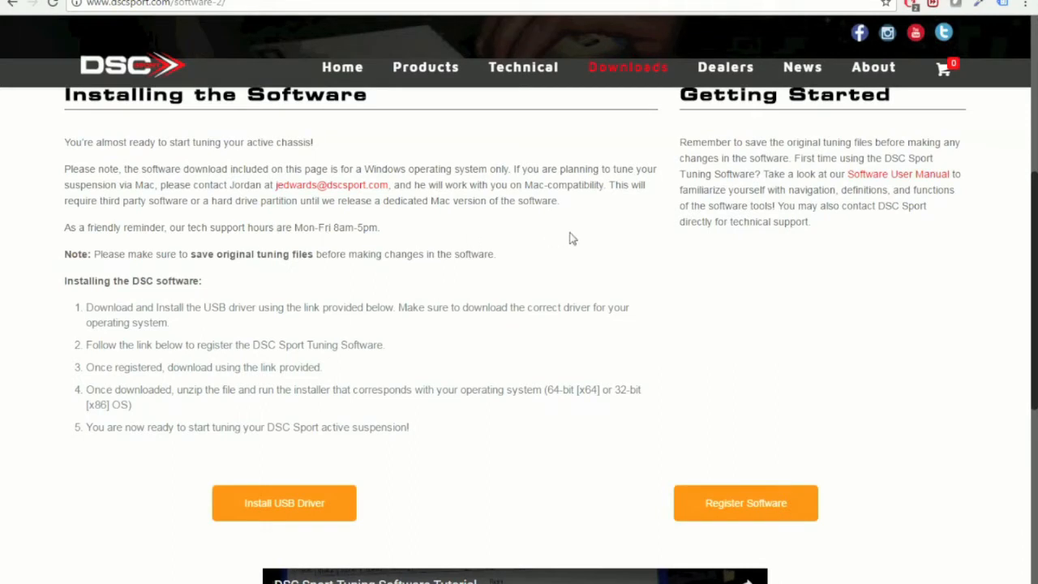
scroll("down", 3)
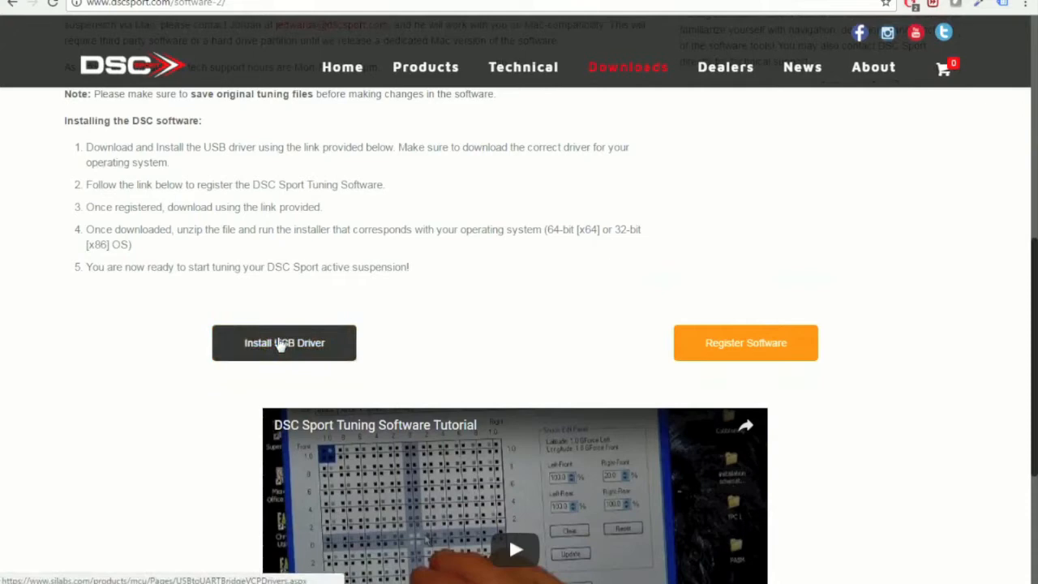
mouse_move(283, 343)
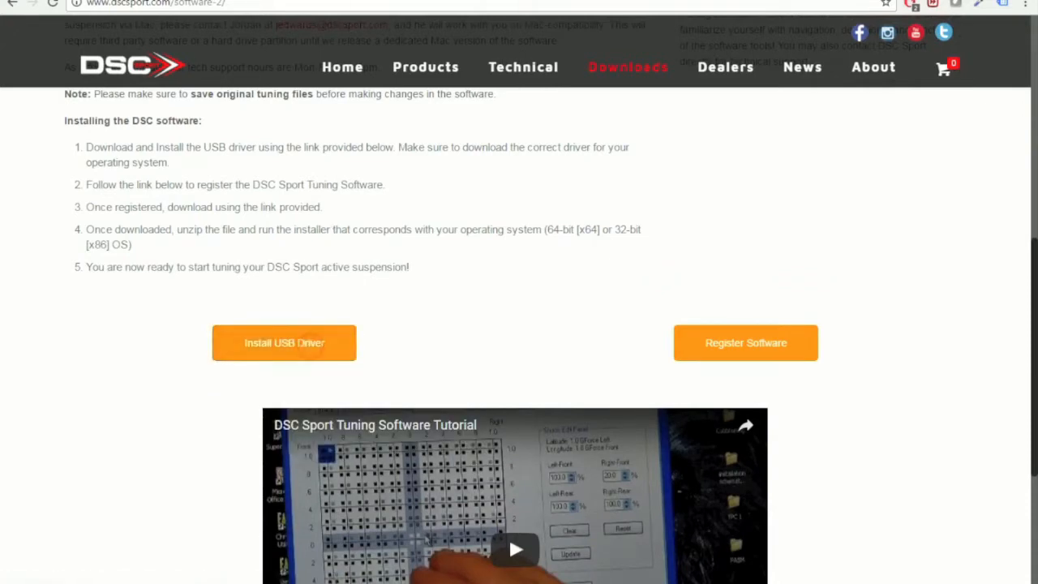
left_click(284, 342)
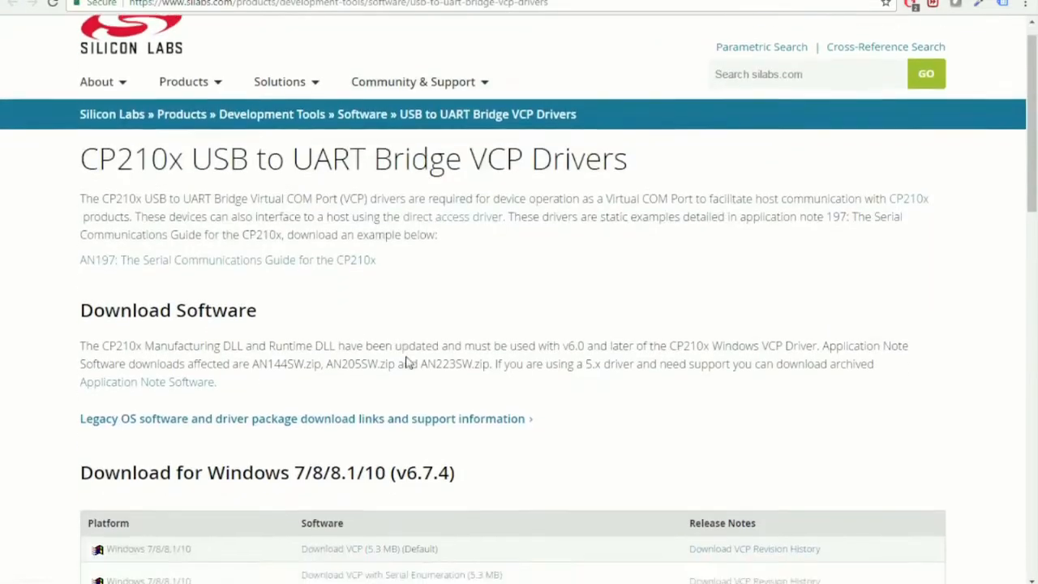
scroll("down", 3)
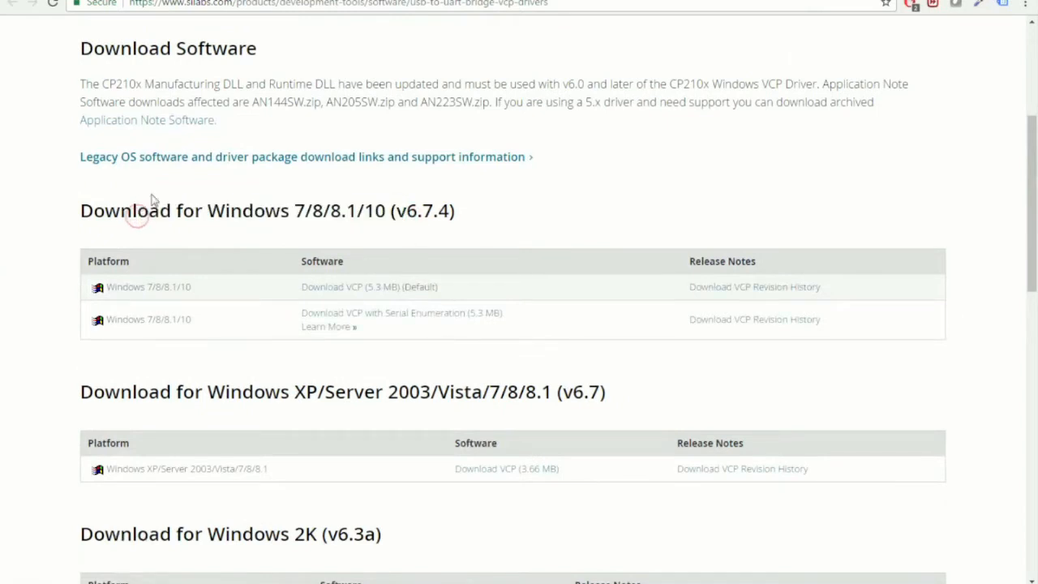
Step: Check System properties via Start > Computer to confirm Windows 7 Professional is 64-bit
left_click(8, 575)
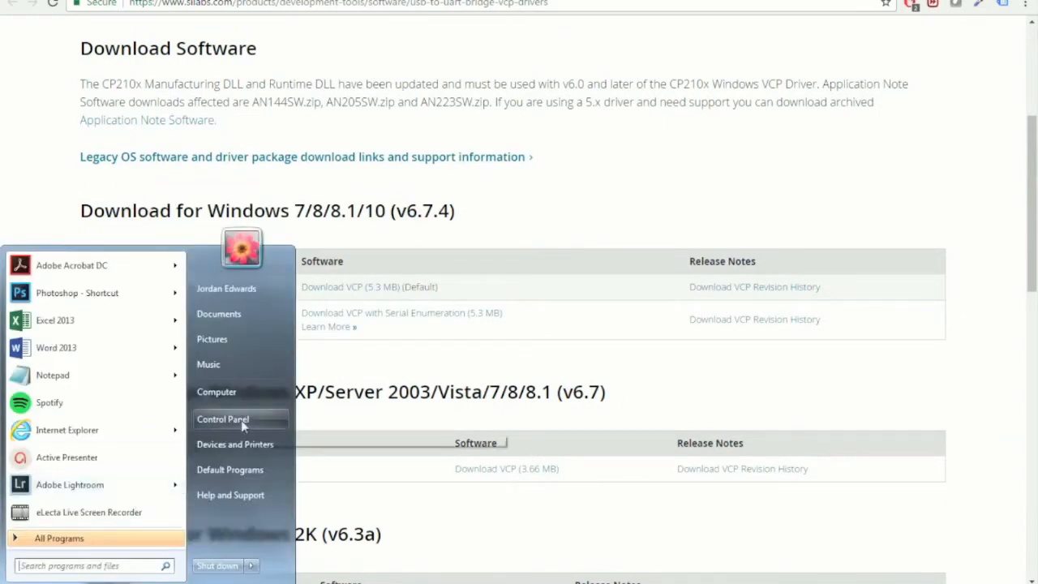
left_click(216, 391)
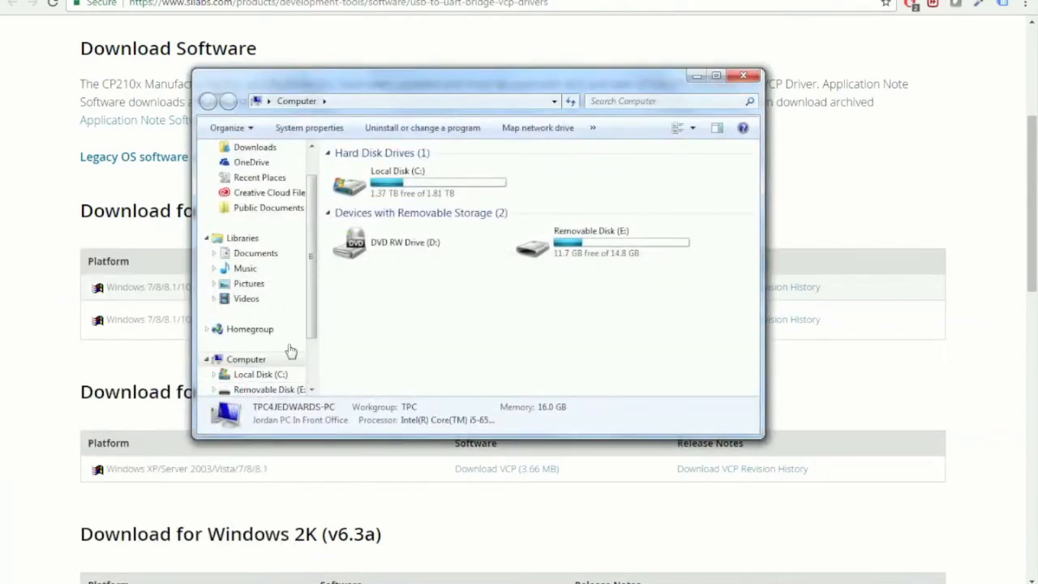
left_click(310, 126)
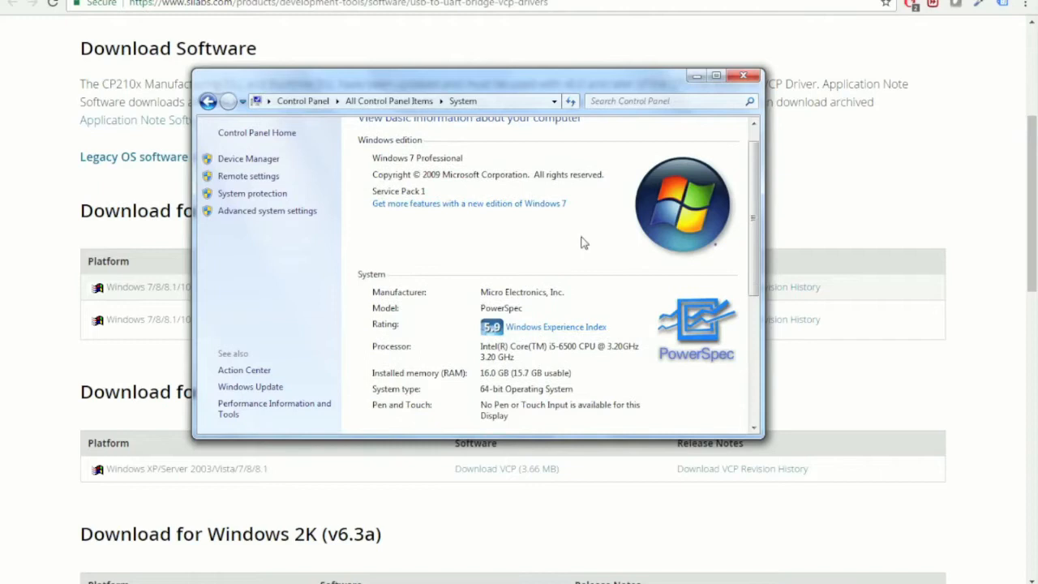
scroll("down", 3)
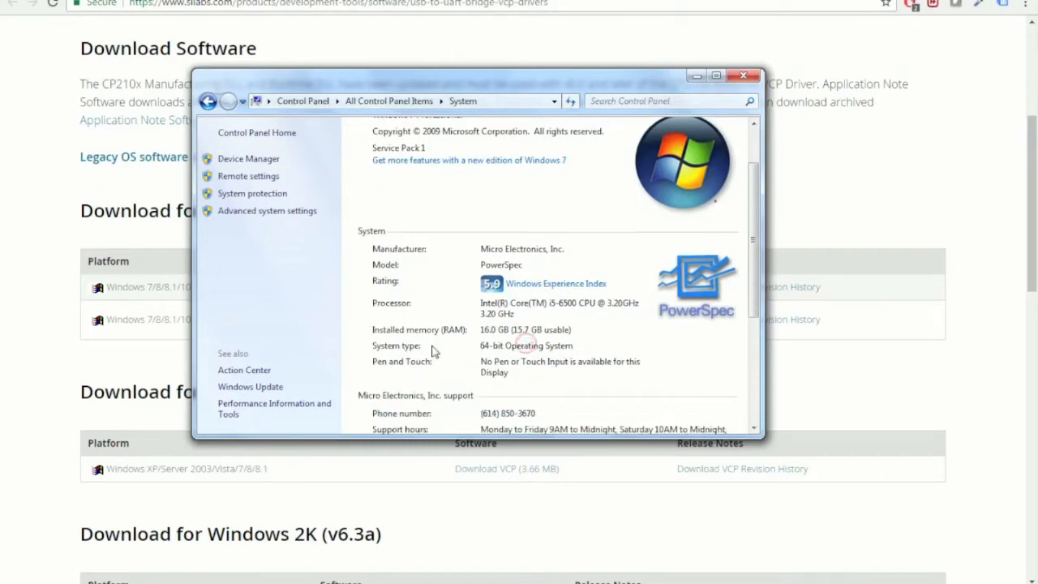
scroll("down", 3)
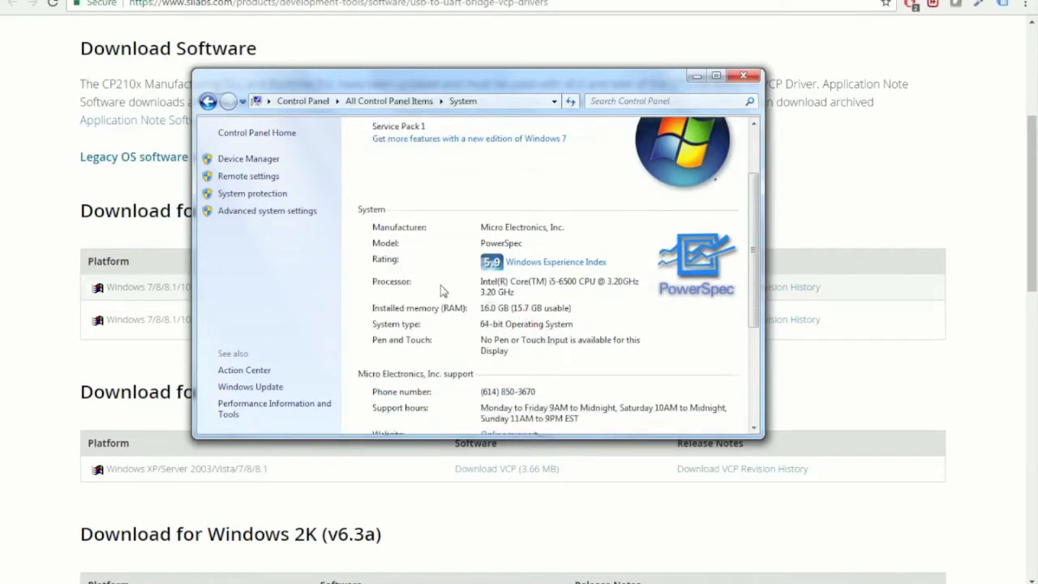
scroll("down", 3)
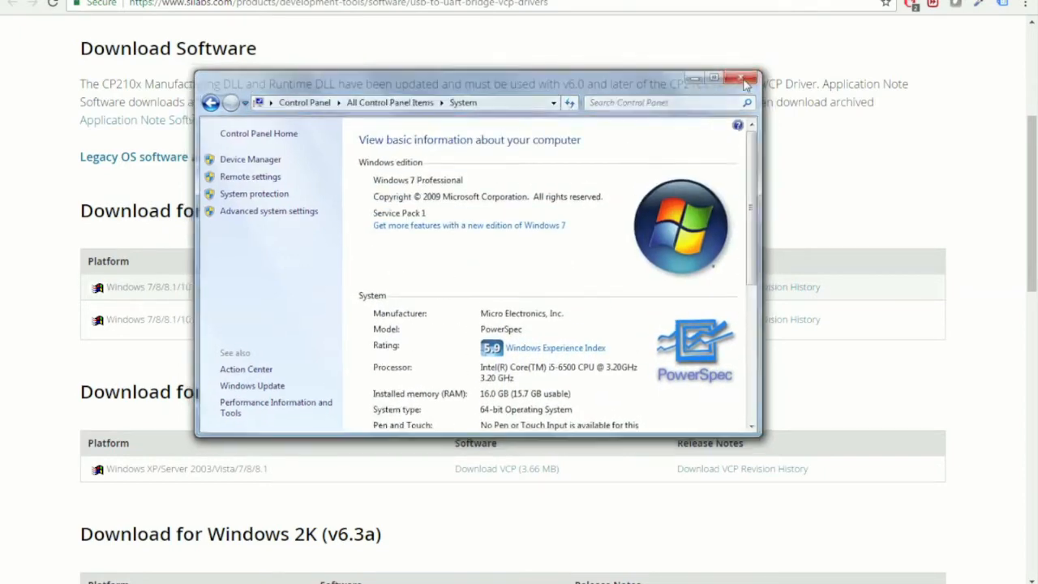
Step: Download the VCP (Default) driver zip and select CP210xVCPInstaller_x64.exe in WinRAR
left_click(738, 78)
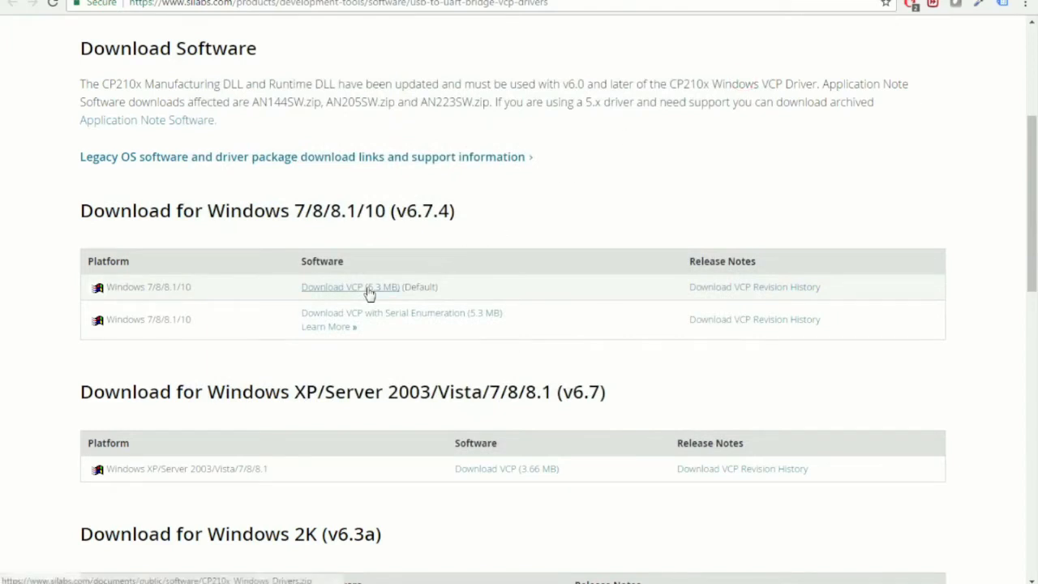
left_click(350, 286)
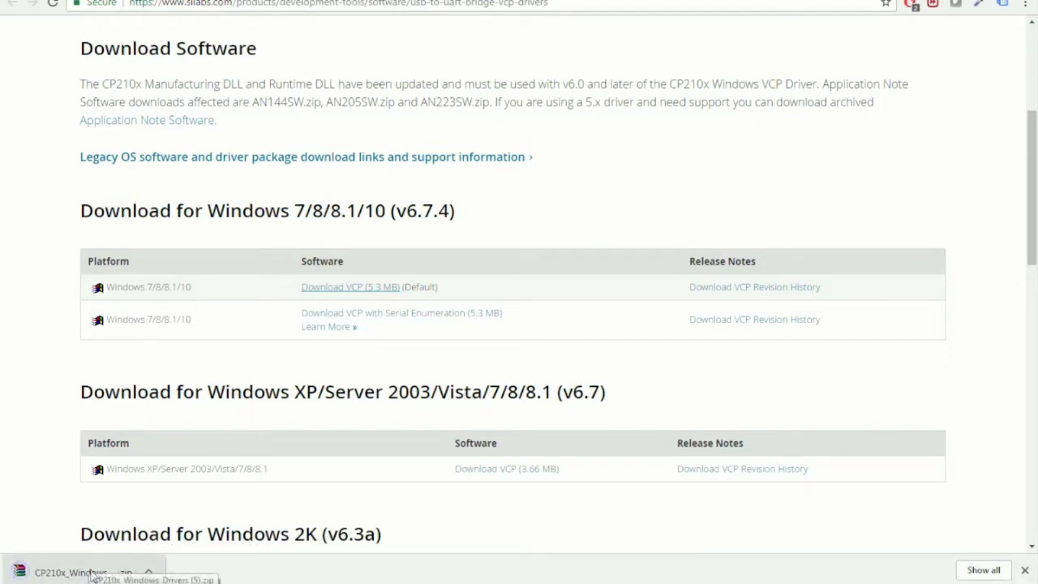
left_click(68, 571)
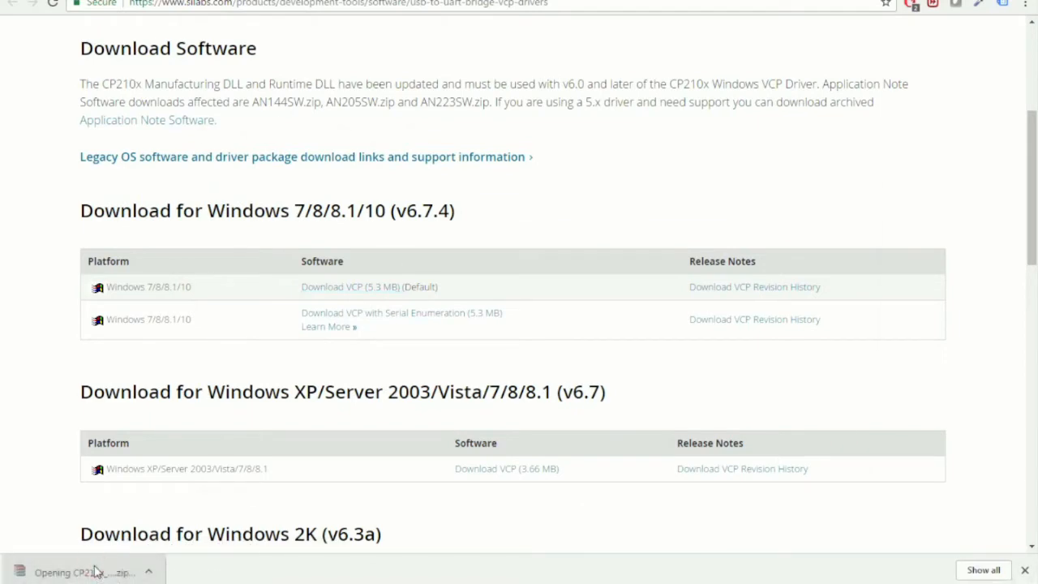
left_click(81, 571)
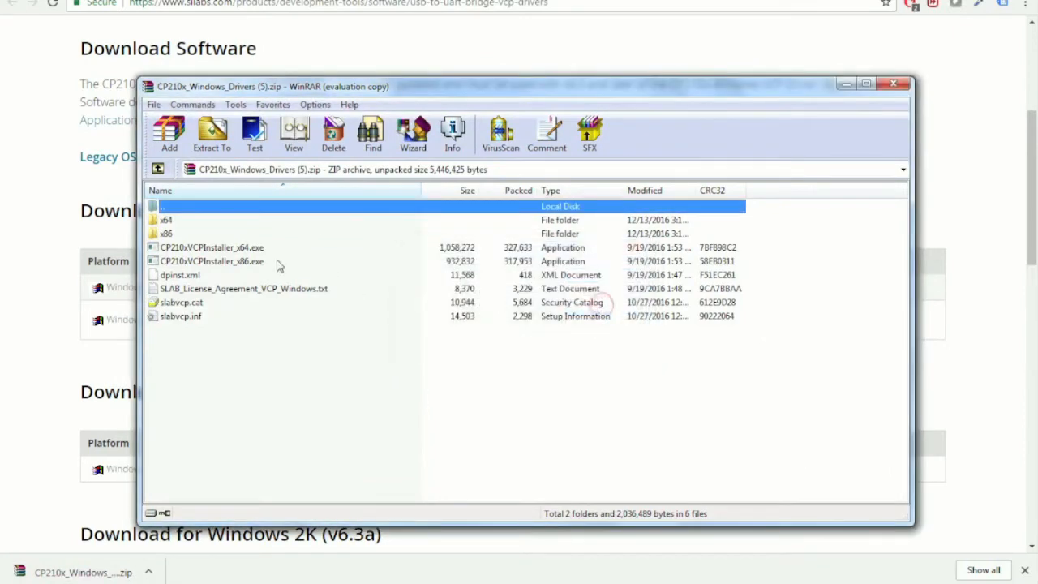
left_click(212, 246)
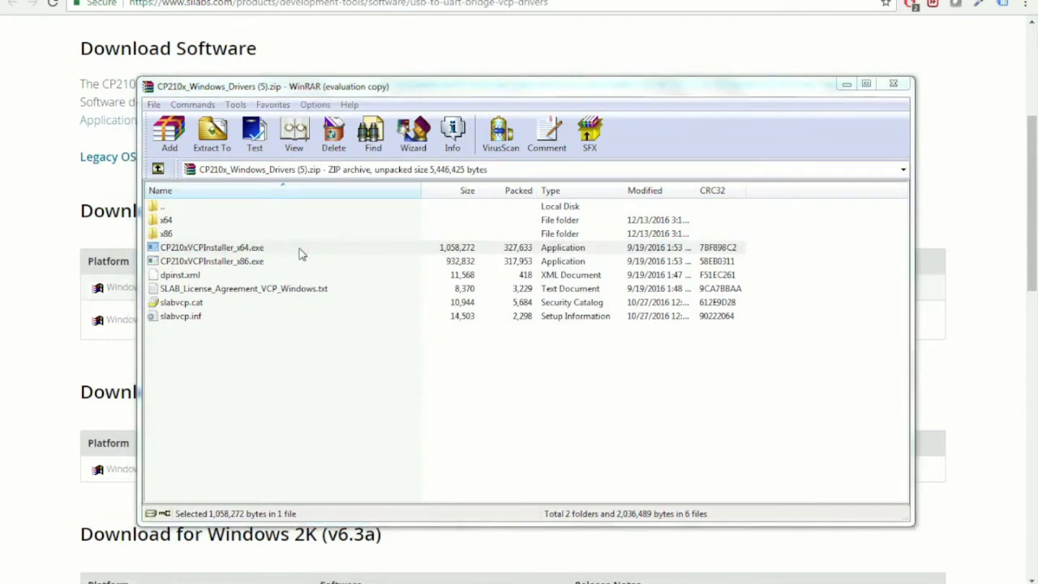
Step: Run CP210xVCPInstaller_x64.exe, accept the license and finish the driver installation
double_click(211, 246)
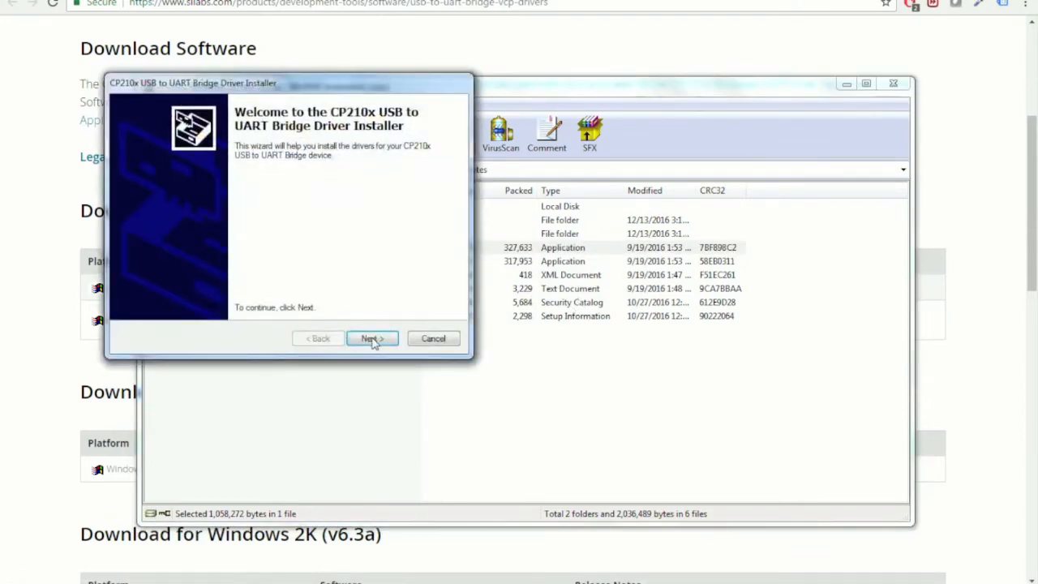
left_click(370, 339)
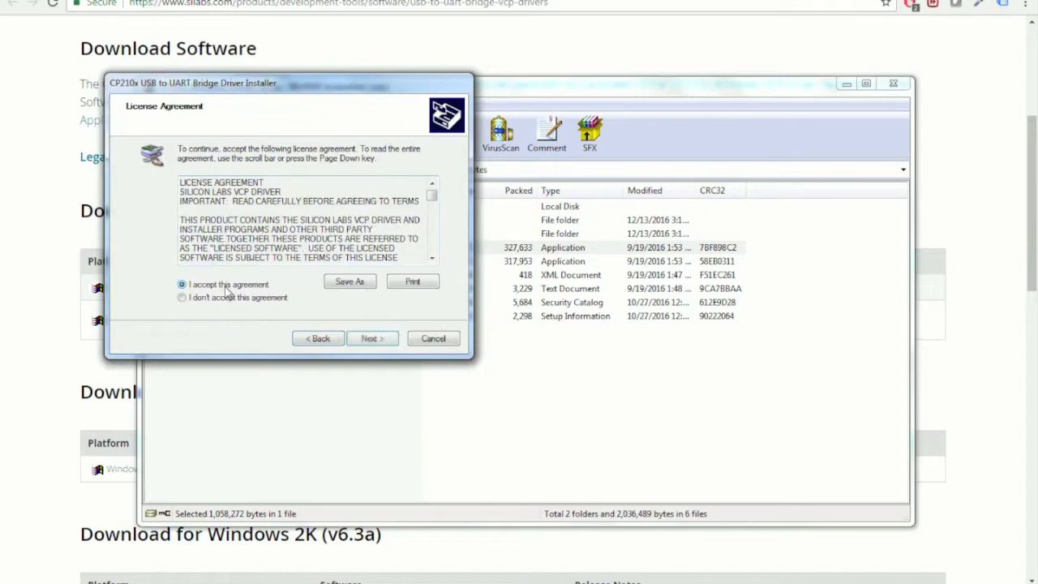
left_click(372, 339)
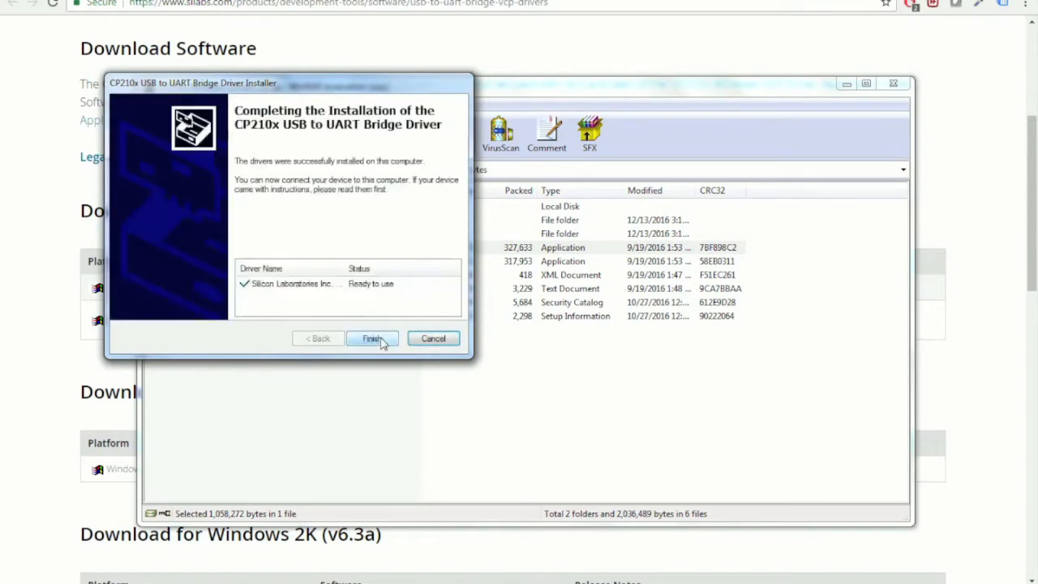
left_click(371, 339)
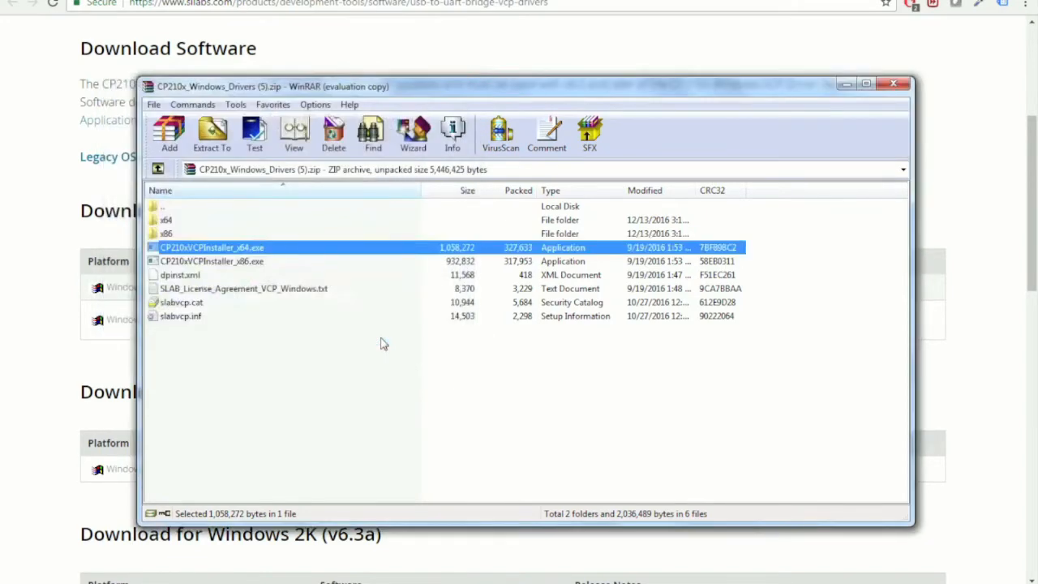
left_click(895, 82)
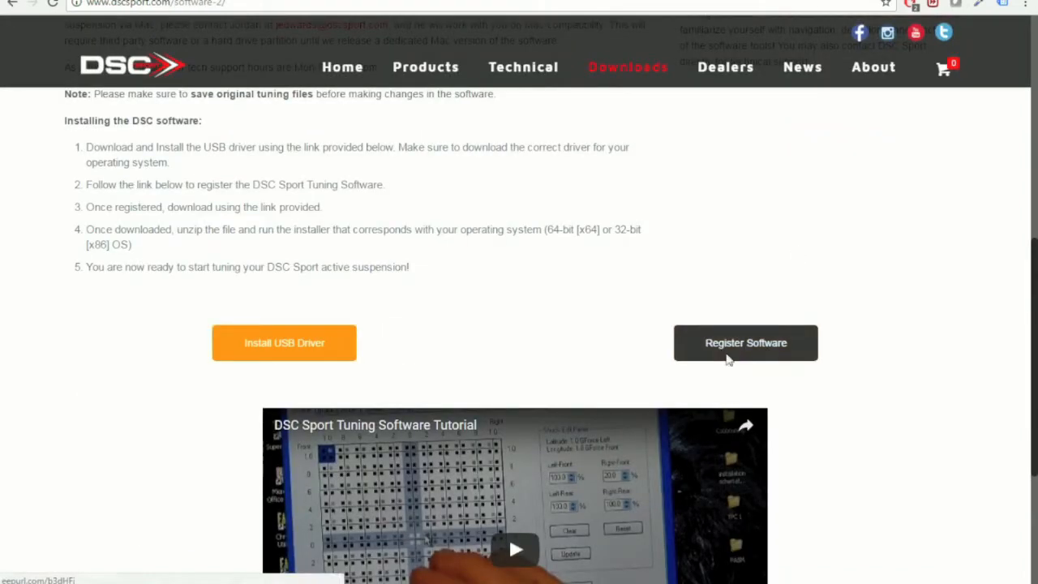
Step: Go to the Register Software form from the DSC Sport software page
left_click(745, 343)
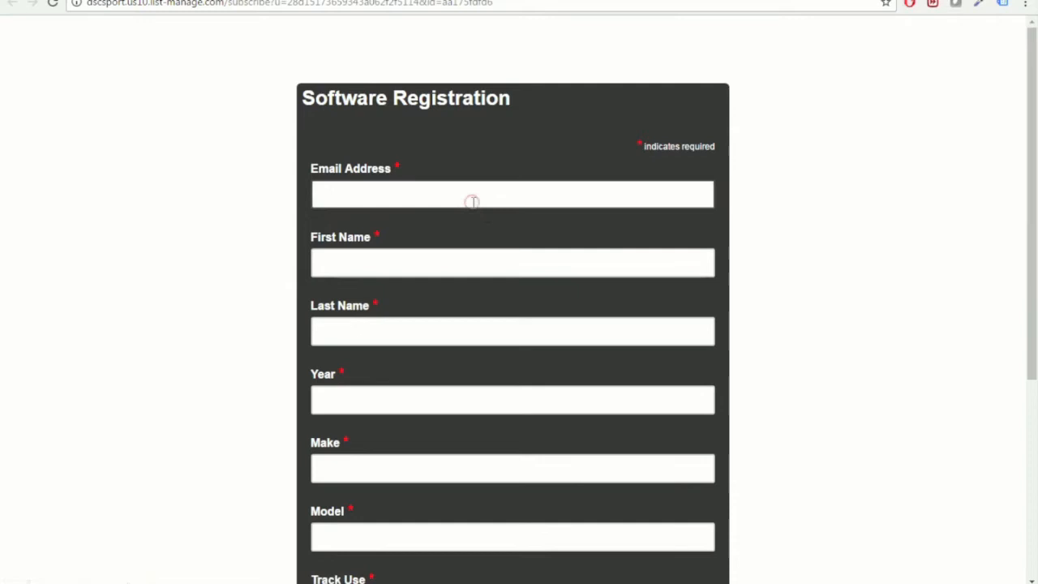
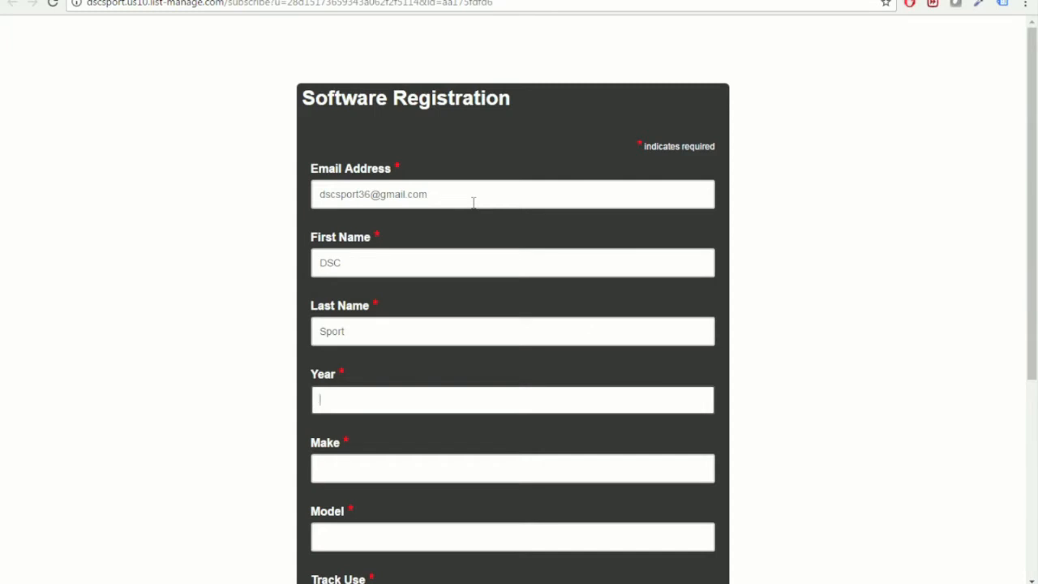
Step: Enter the dscsport gmail address and a 2009 Porsche 997 GT3 in the registration form
type("2009")
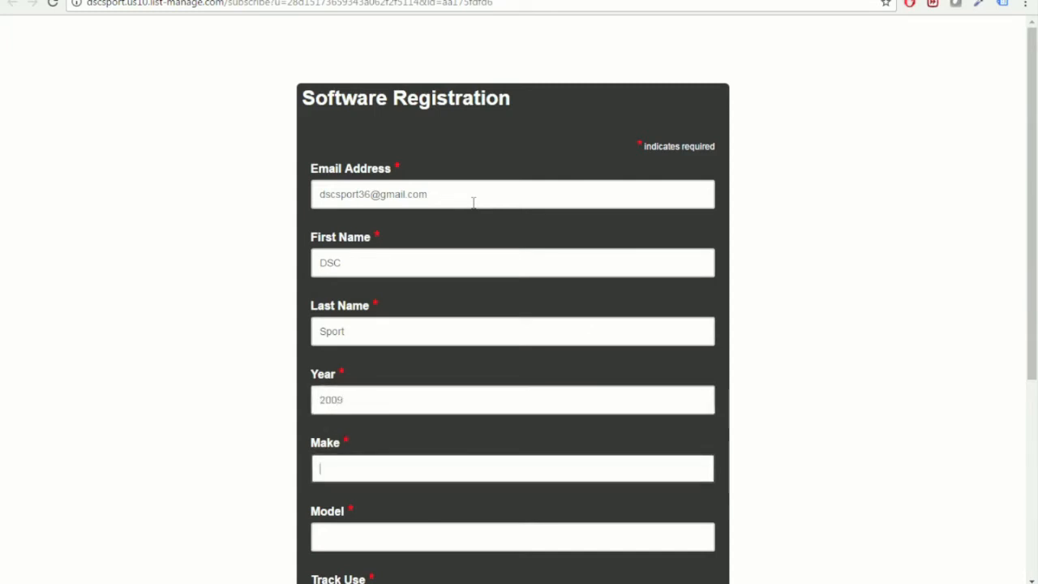
type("Porsche")
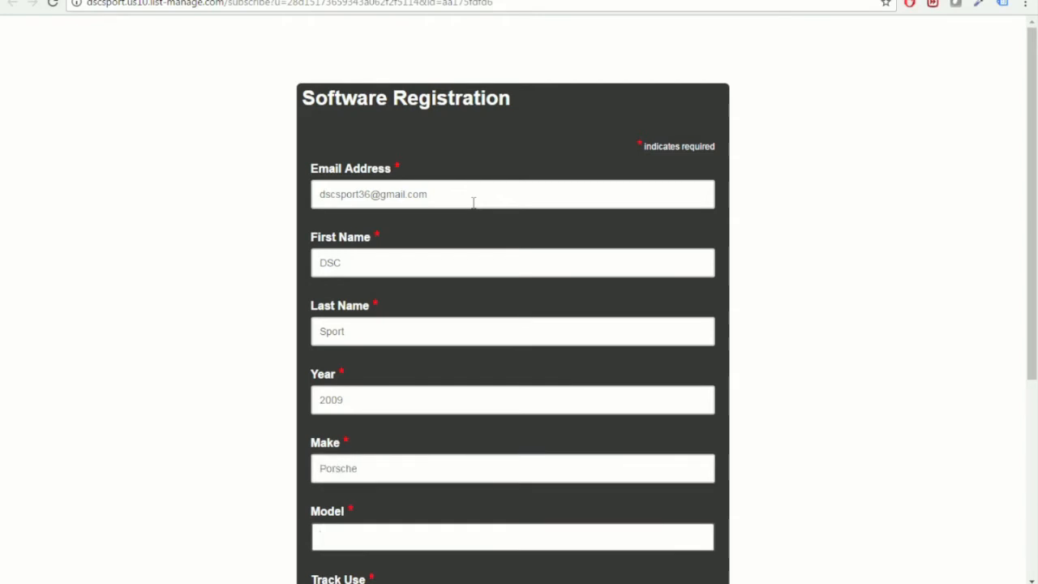
scroll("down", 3)
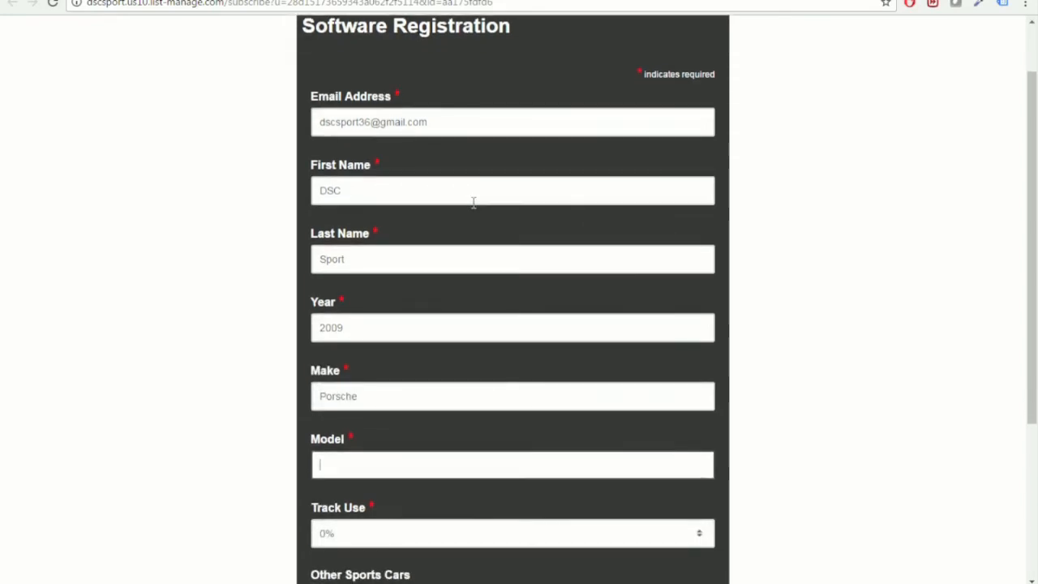
type("GT")
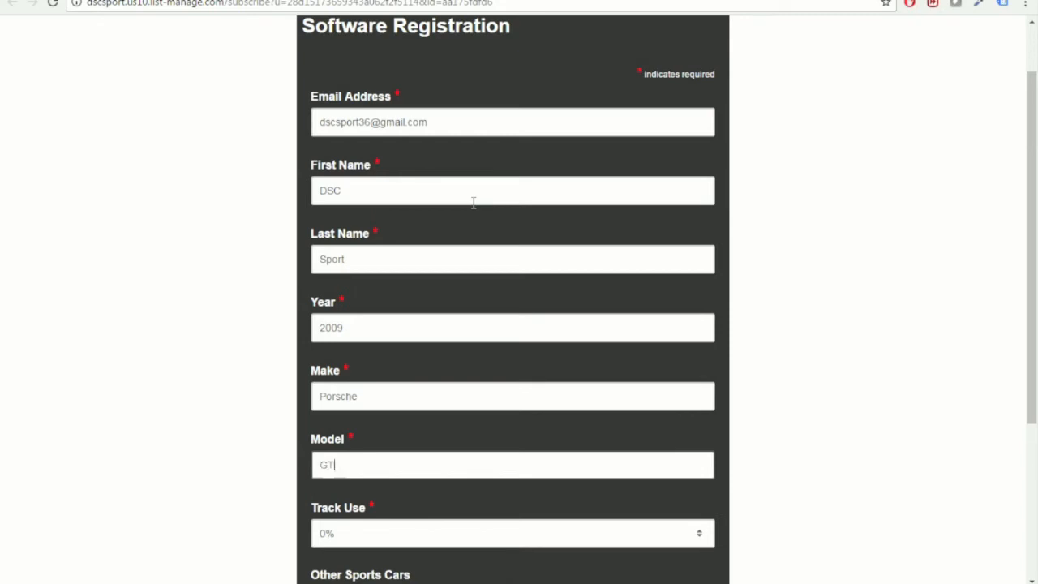
type("997 GT3")
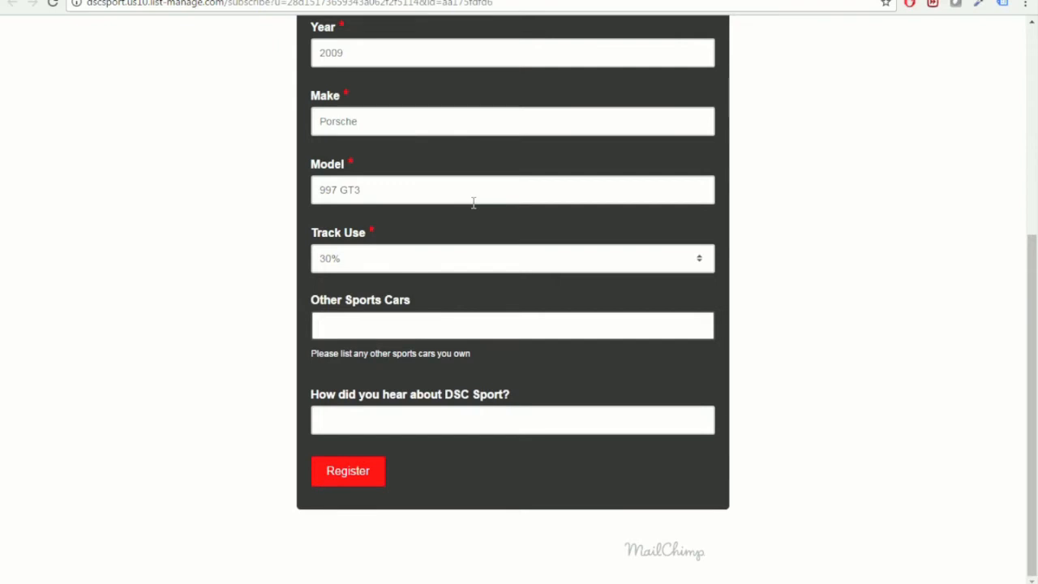
Step: Add a 2006 Cayman S under other sports cars and Online Forums as the referral source
type("2006 Cayman S")
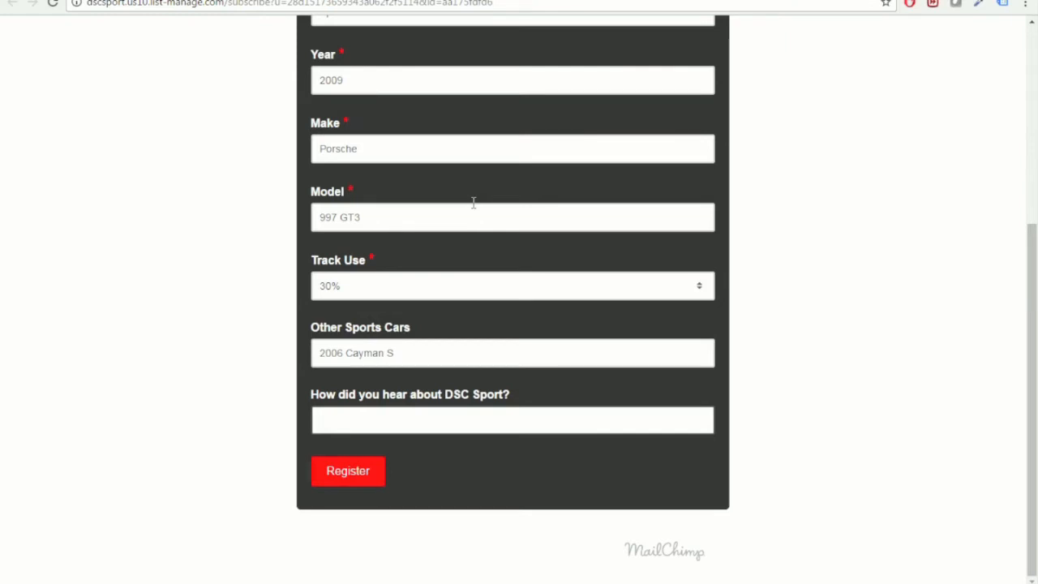
left_click(512, 420)
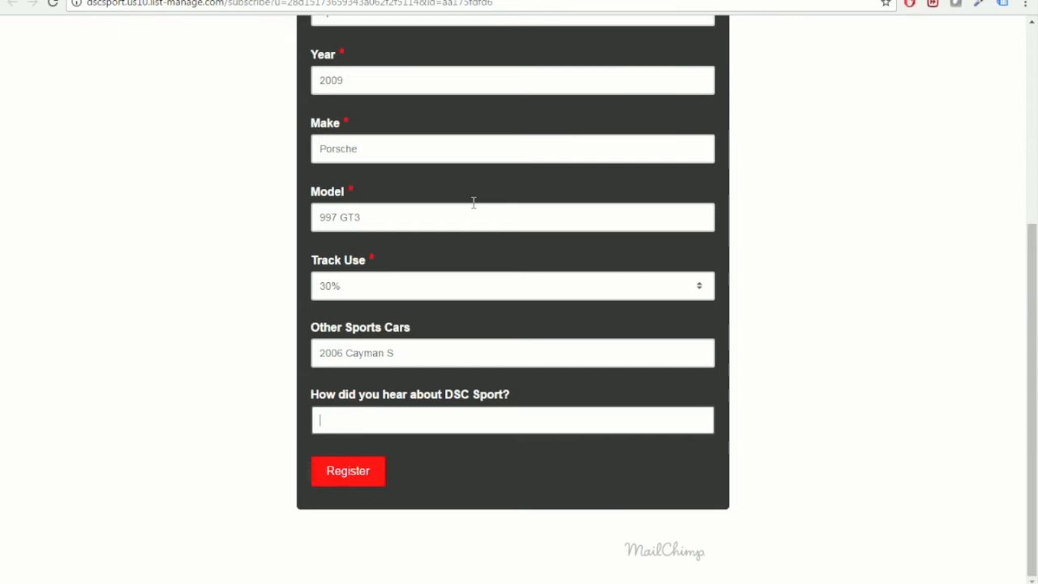
type("Online Forums")
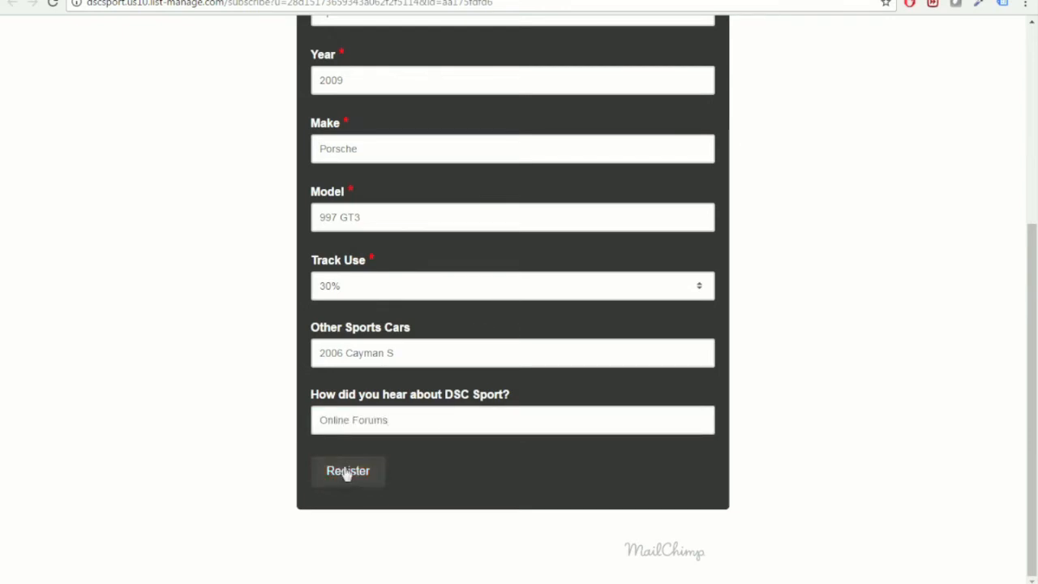
Step: Submit the registration, pass the 'I'm not a robot' image challenge, and register again
left_click(347, 471)
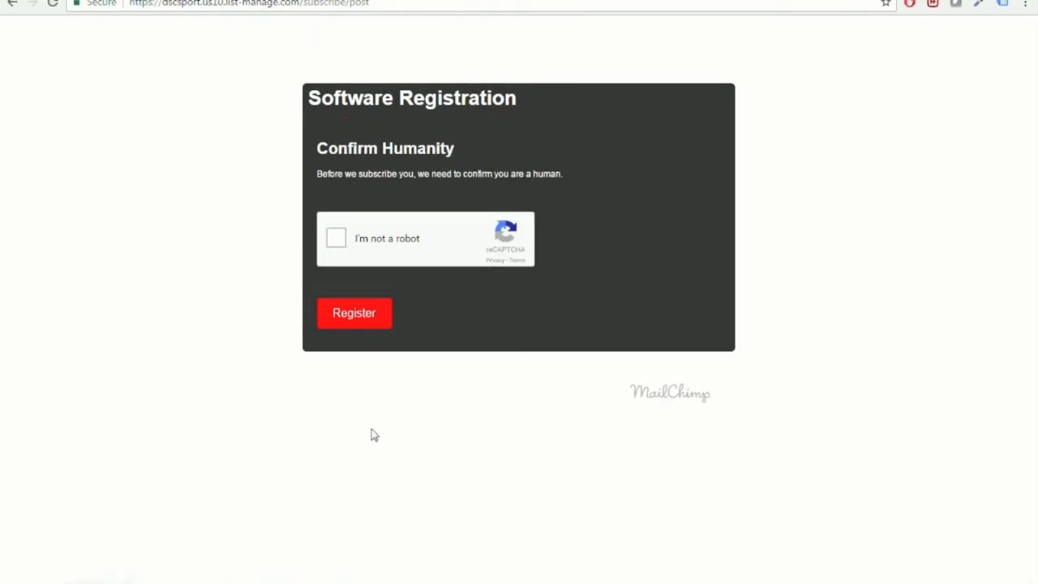
left_click(334, 237)
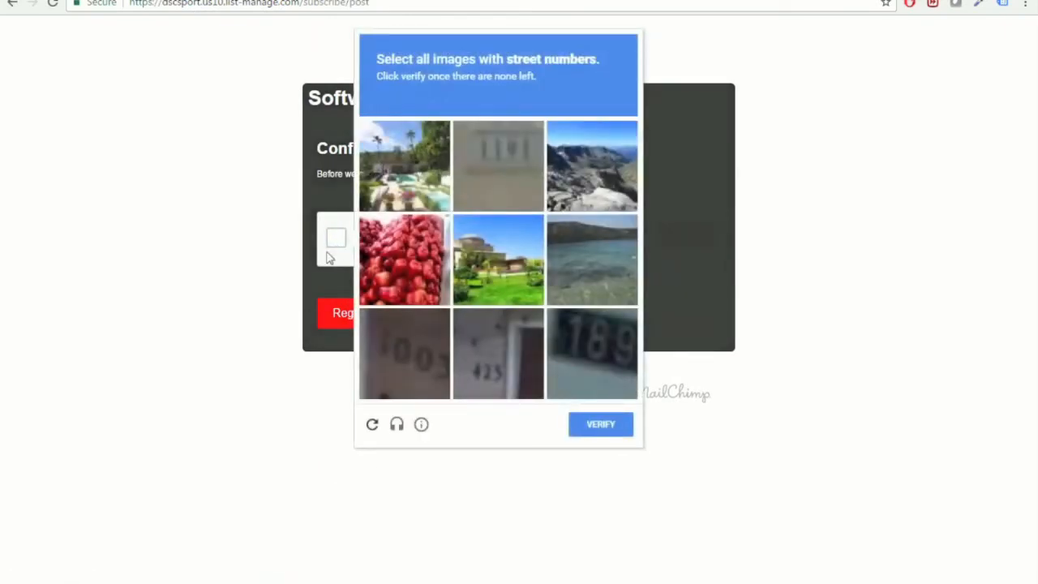
mouse_move(485, 181)
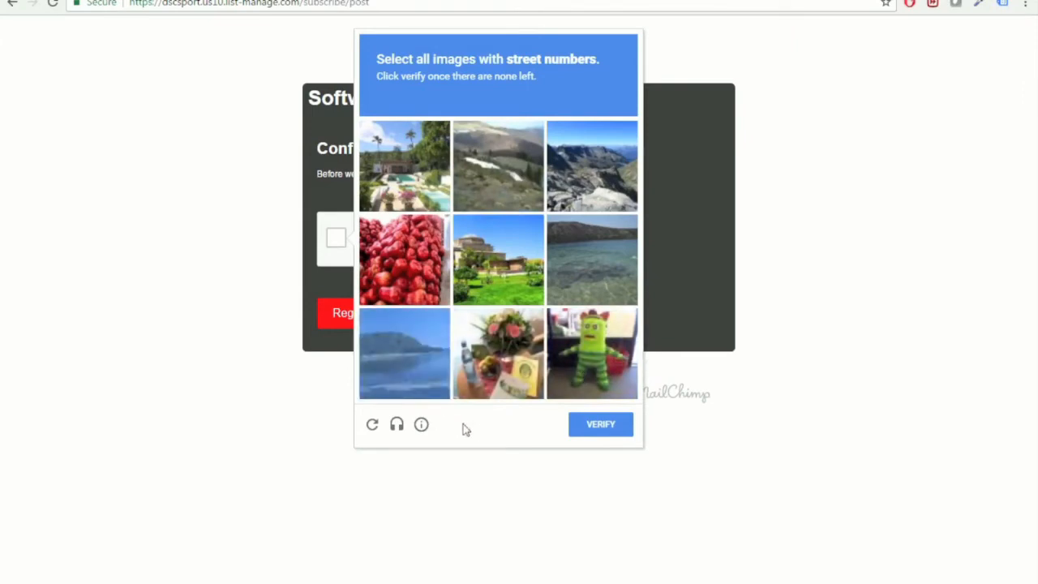
left_click(600, 424)
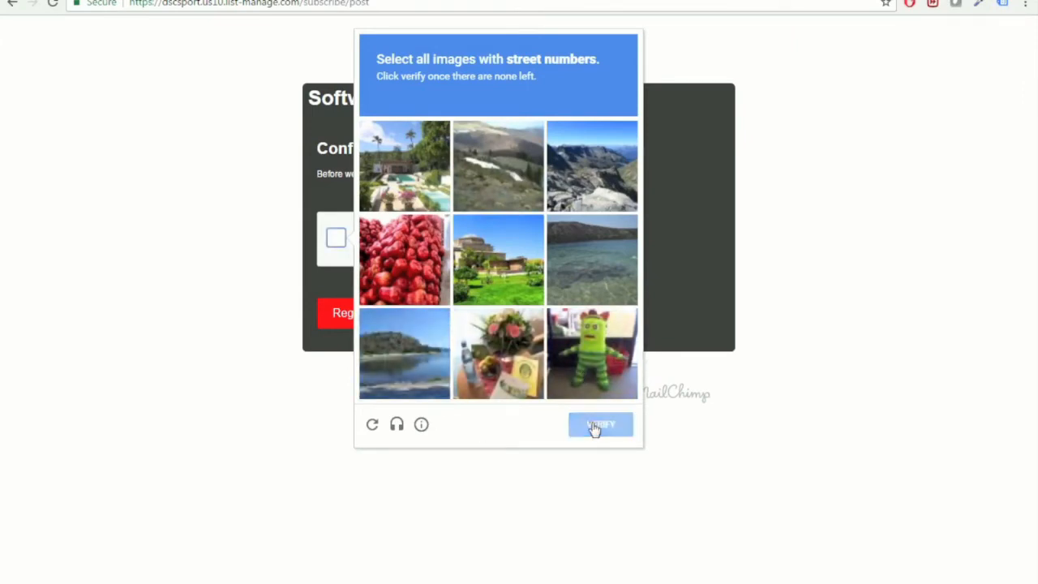
left_click(600, 424)
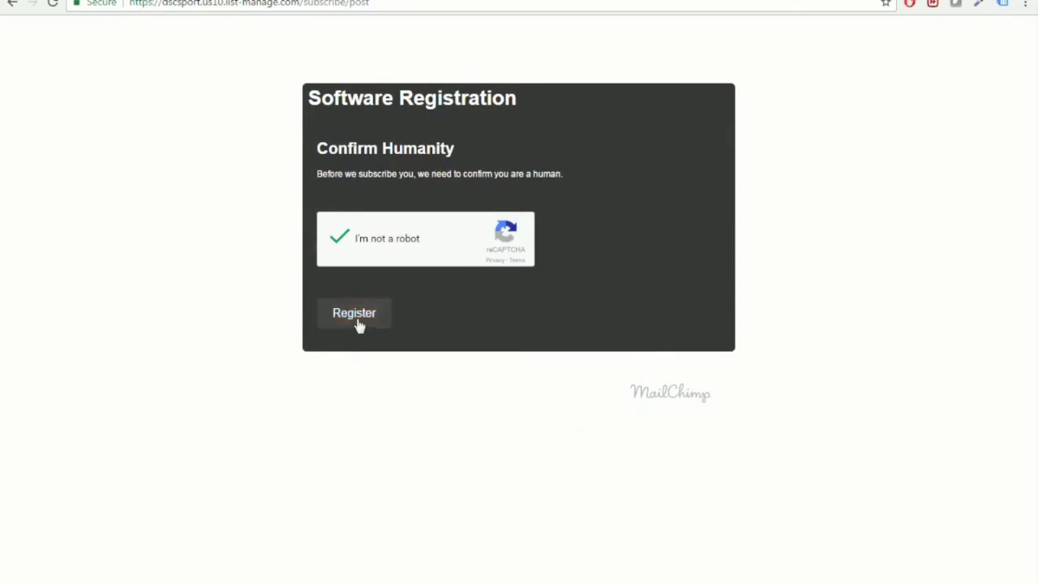
left_click(353, 312)
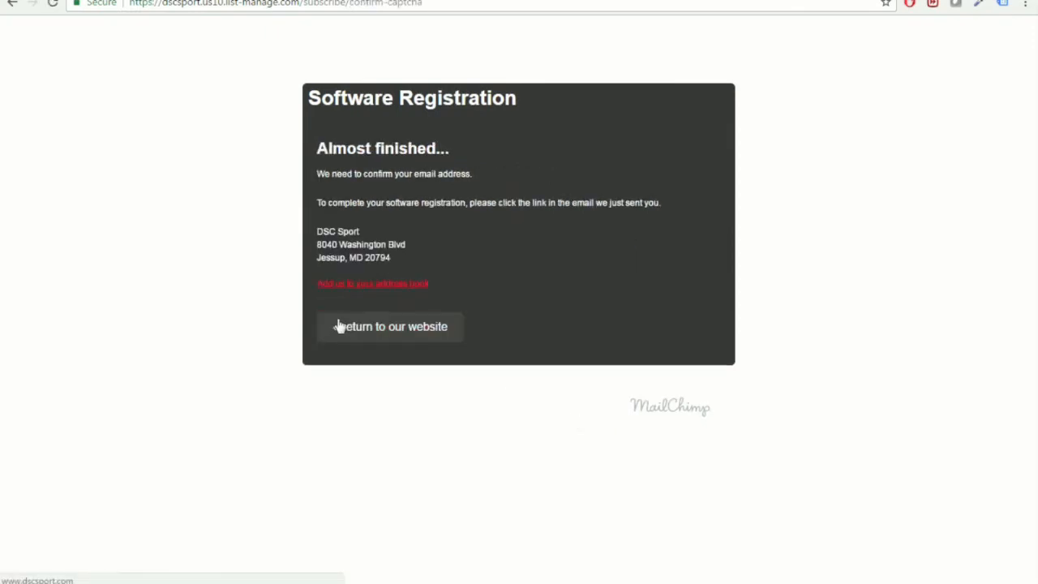
mouse_move(386, 219)
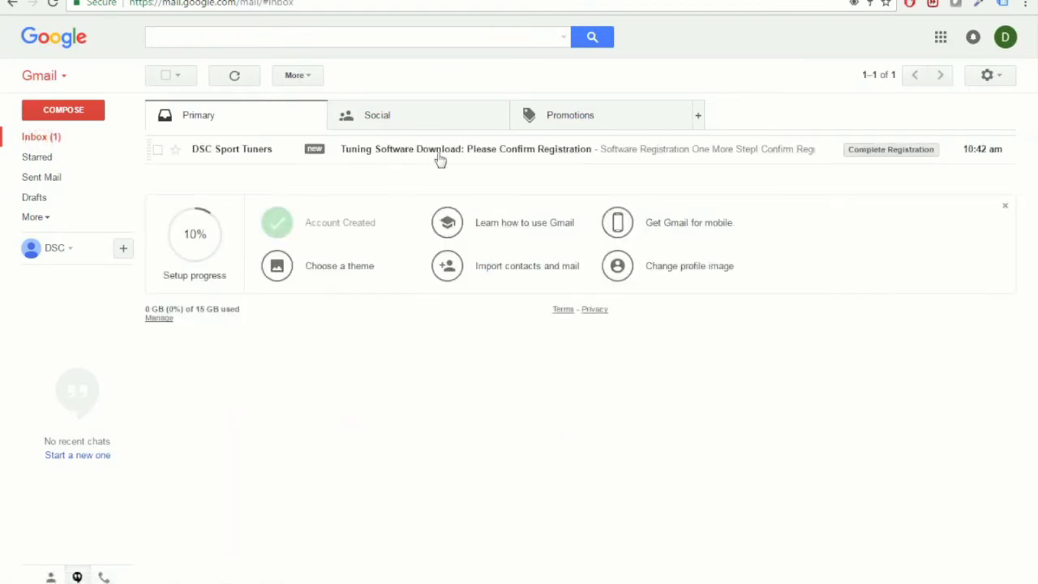
Step: Confirm the registration from the 'Please Confirm Registration' email in Gmail
left_click(439, 154)
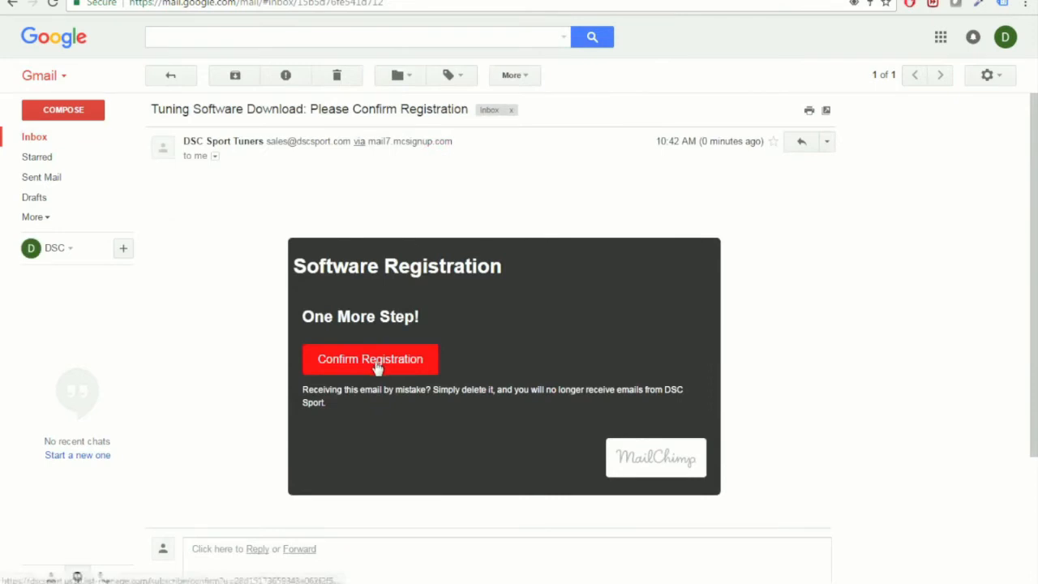
left_click(370, 360)
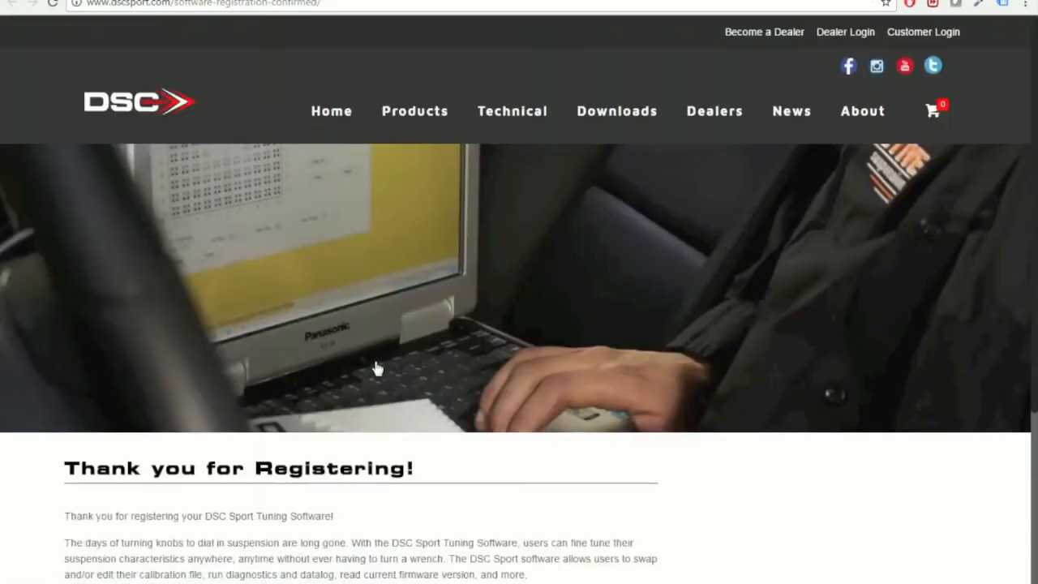
Step: Scroll through the Thank you for Registering page
scroll("down", 3)
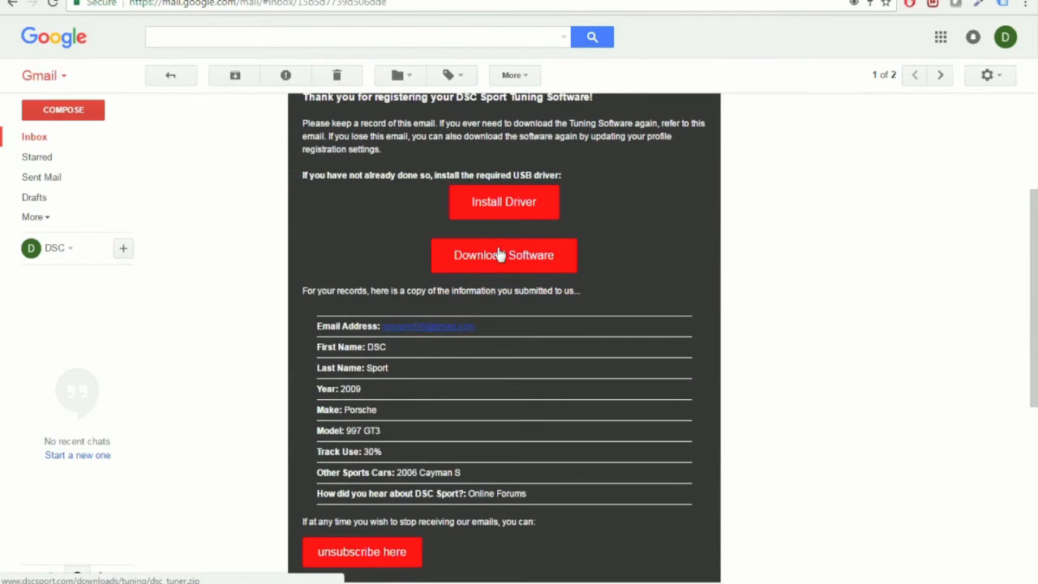
Step: Download the dsc_tuner zip from the welcome email and view it in WinRAR
left_click(502, 254)
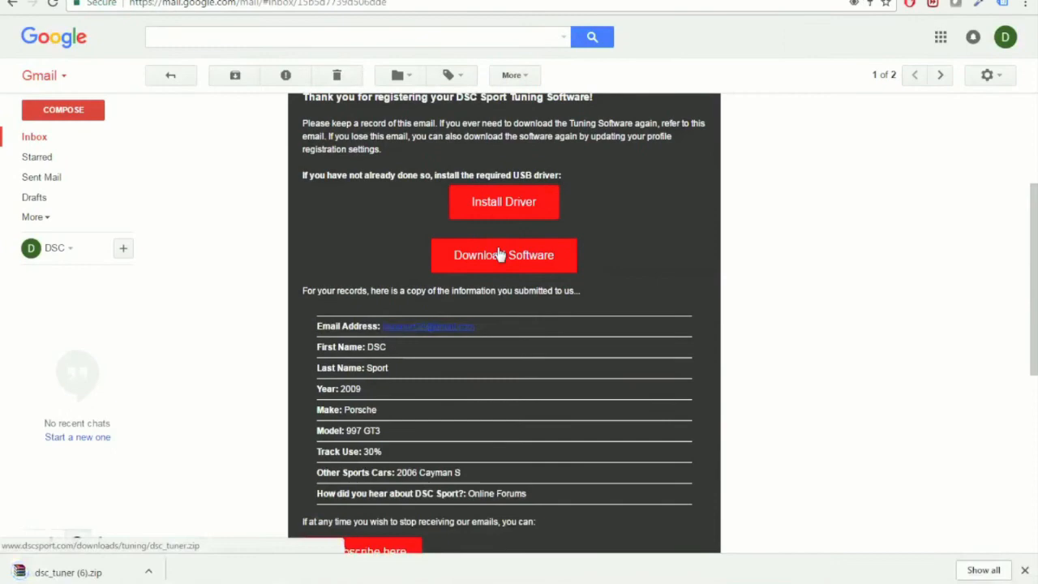
mouse_move(504, 217)
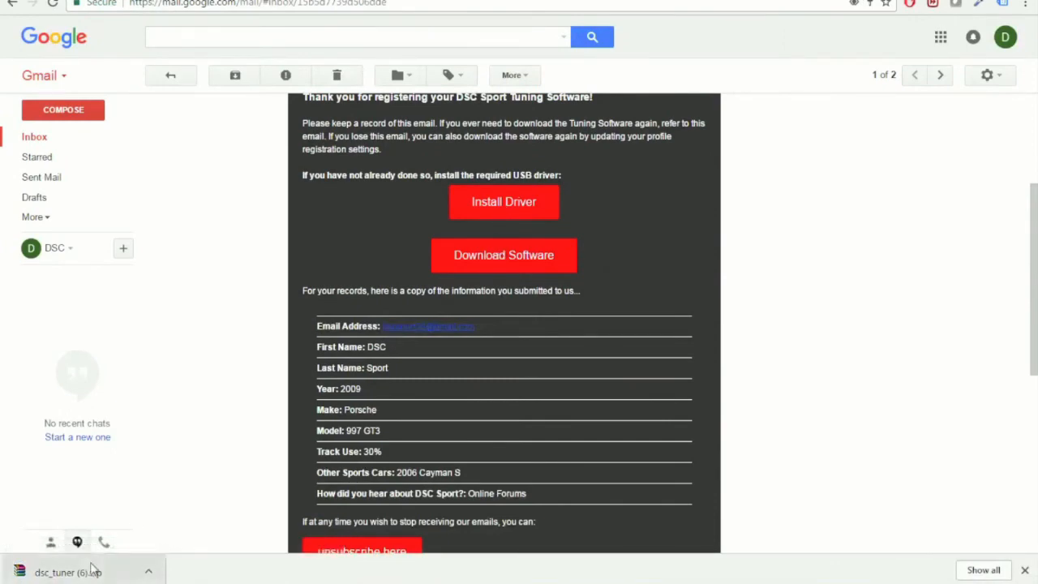
left_click(65, 569)
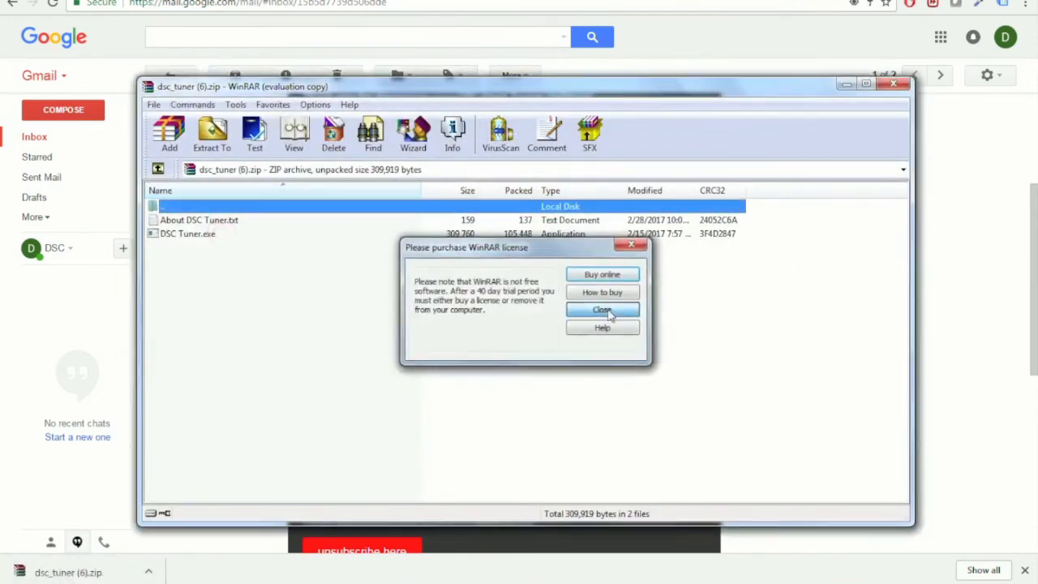
Step: Dismiss the WinRAR license reminder, extract DSC Tuner.exe to the desktop, and close the driver archive
left_click(602, 310)
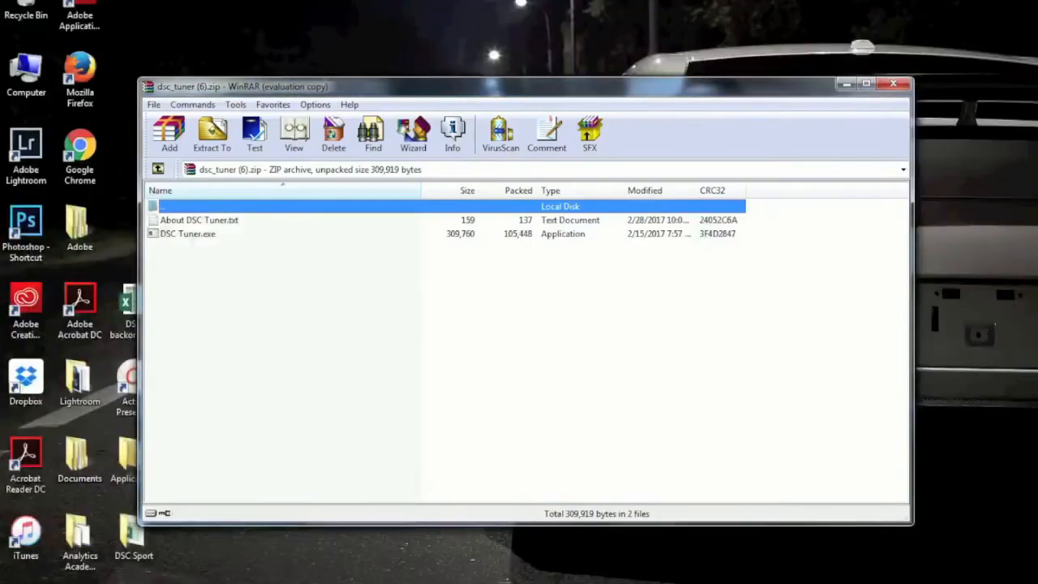
left_click(188, 233)
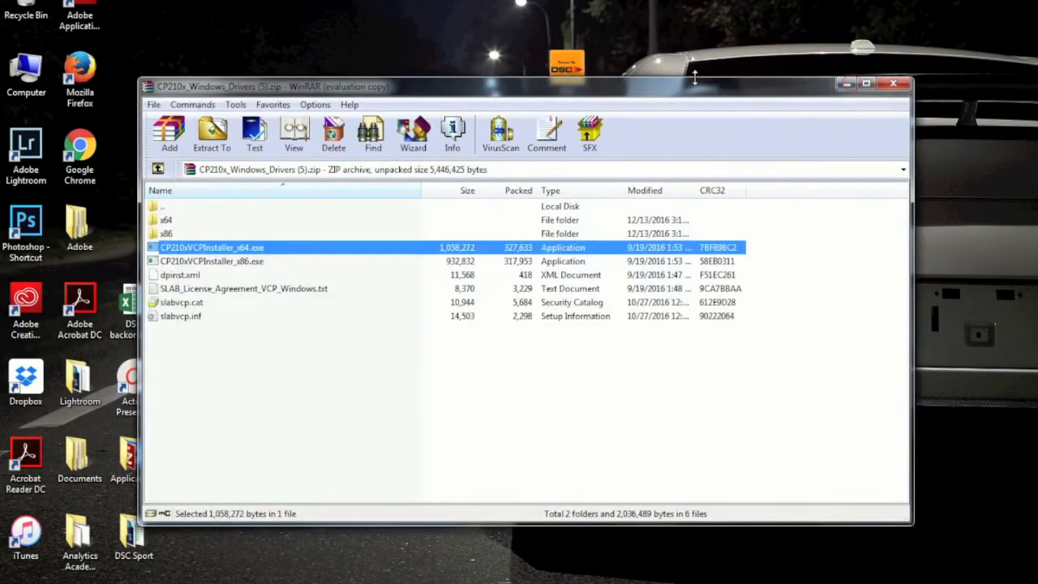
left_click(892, 81)
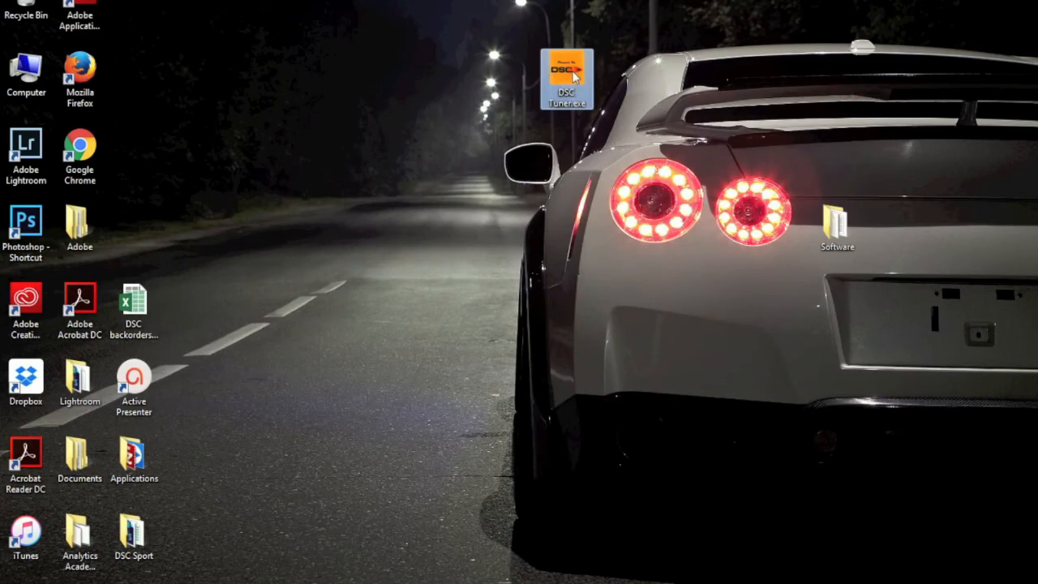
Step: Launch DSC Tuner.exe from the desktop and choose Run at the unverified-publisher warning
double_click(564, 73)
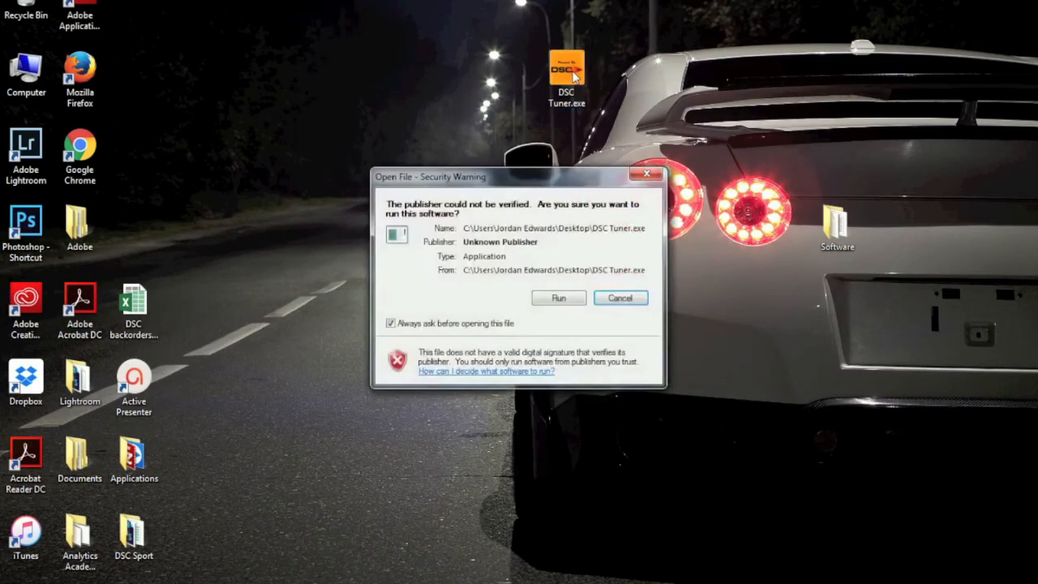
mouse_move(558, 303)
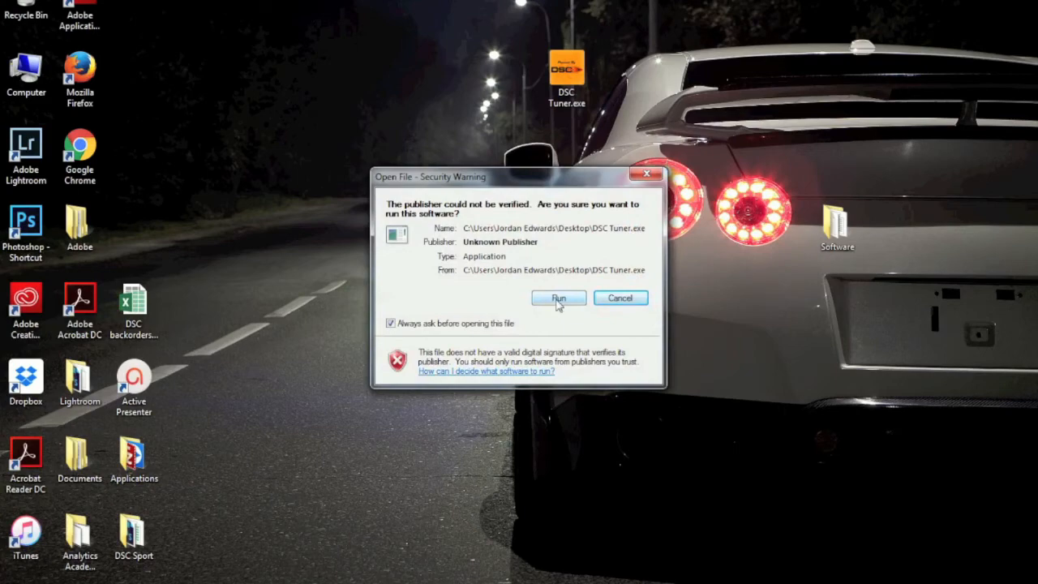
left_click(557, 298)
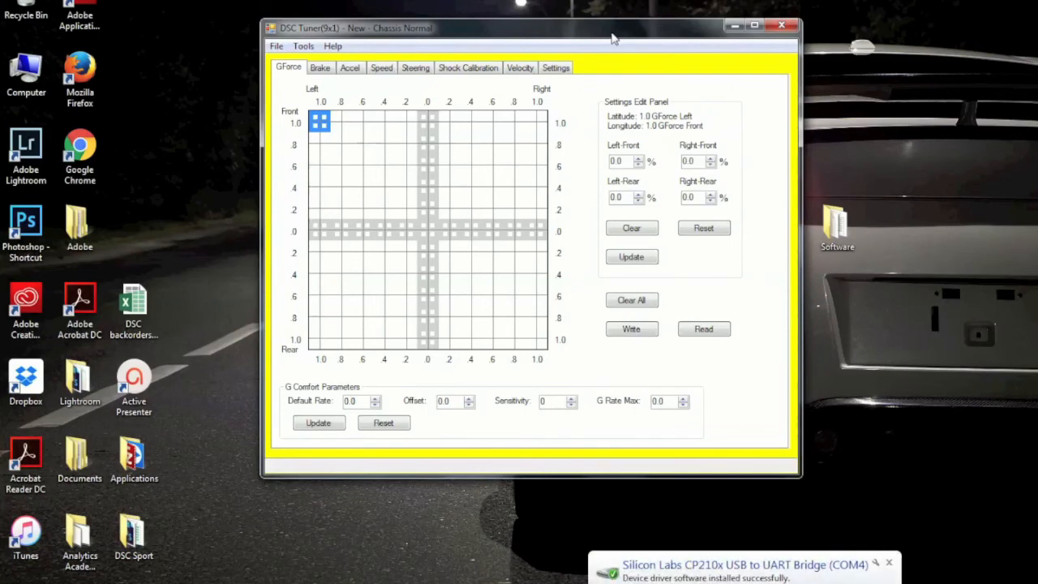
Step: Run Tools > Read All to pull the controller's settings into the GForce grid, then close the finished progress
left_click(301, 45)
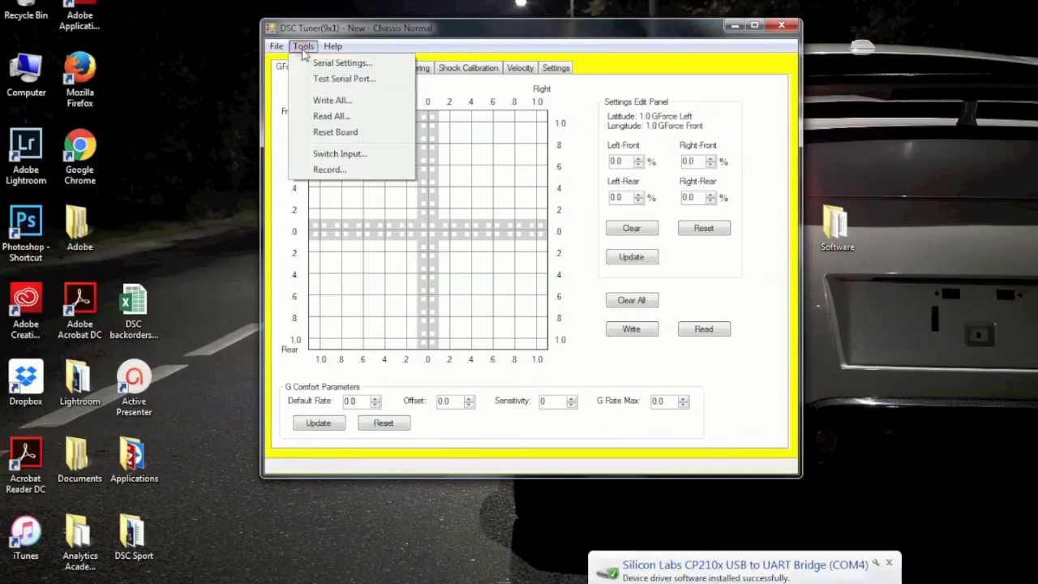
mouse_move(341, 120)
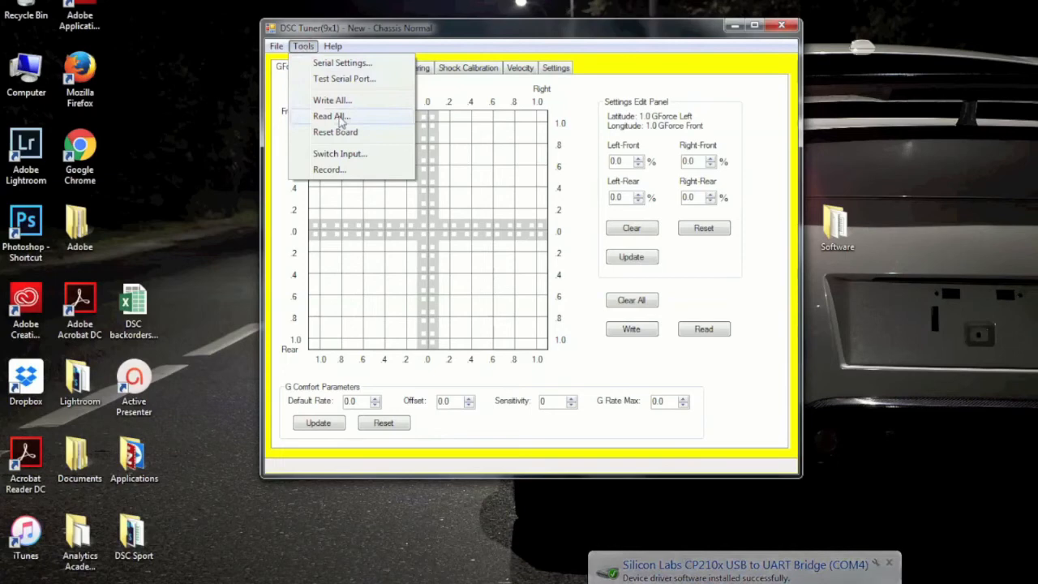
left_click(330, 117)
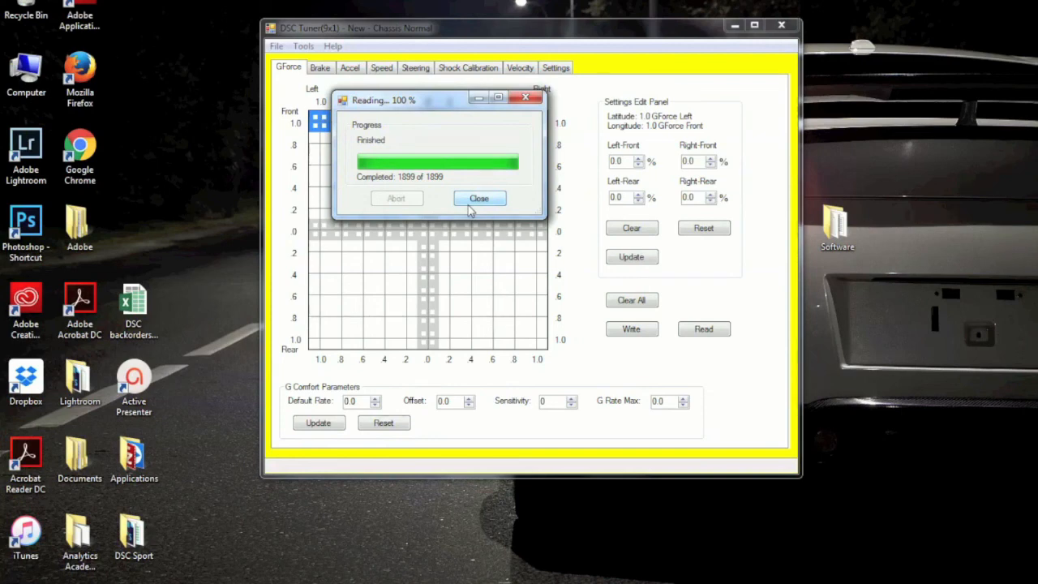
left_click(479, 198)
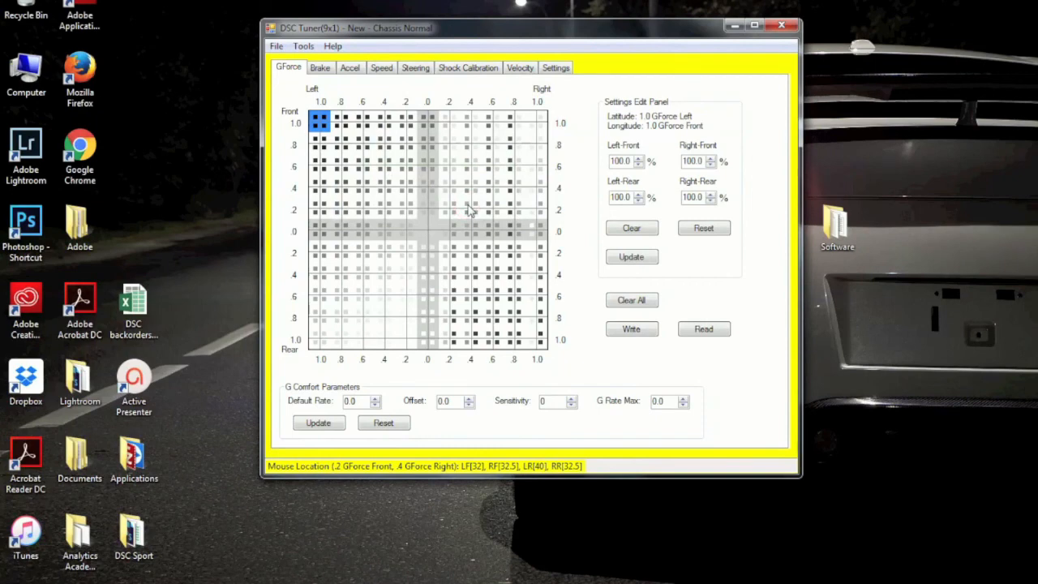